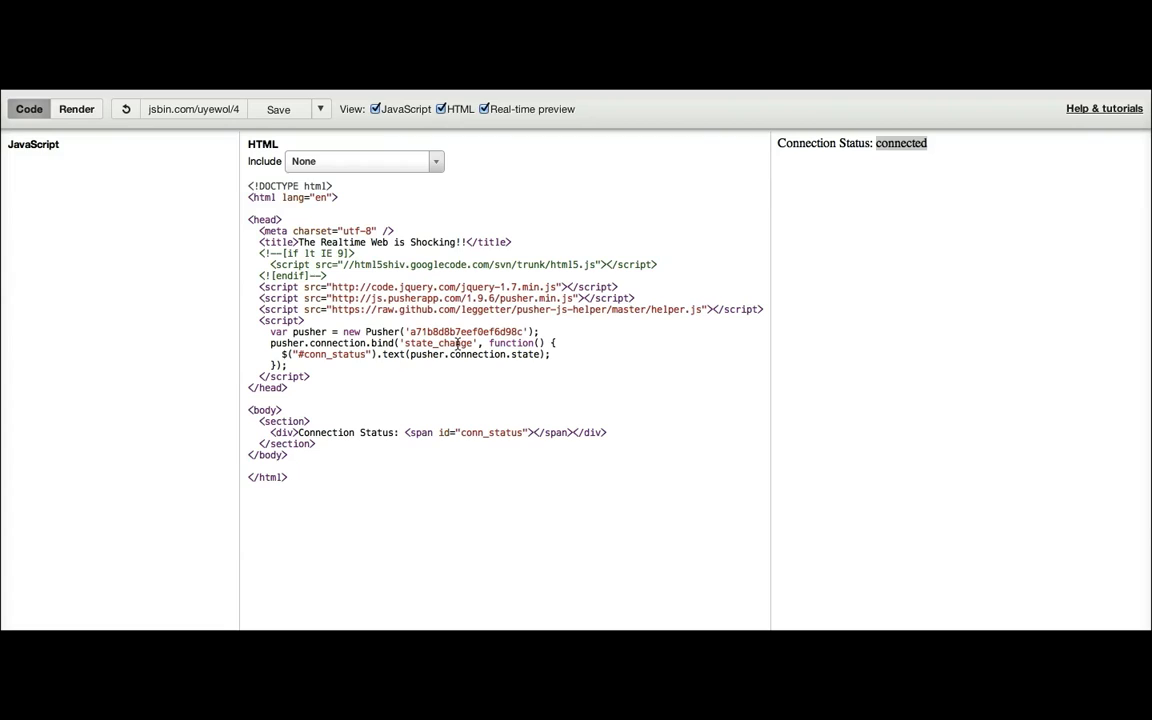
mouse_move(352, 328)
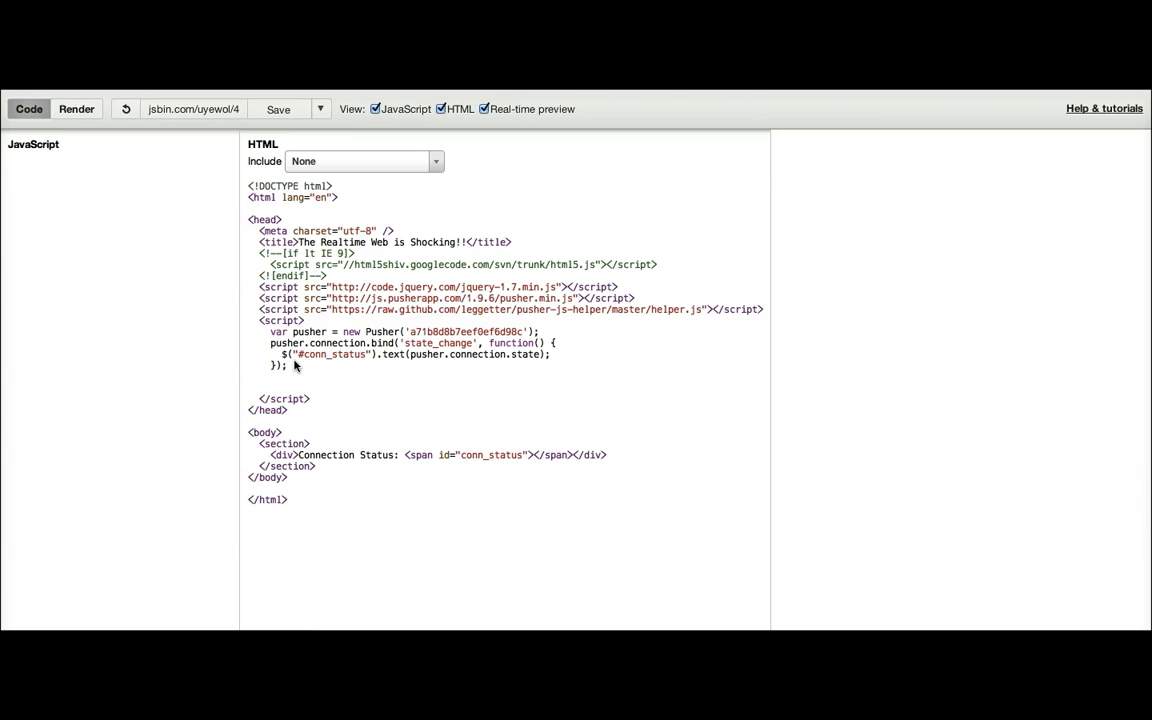
Step: Add var channel = pusher.subscribe('energy-usage'); after the connection binding
text(var channel)
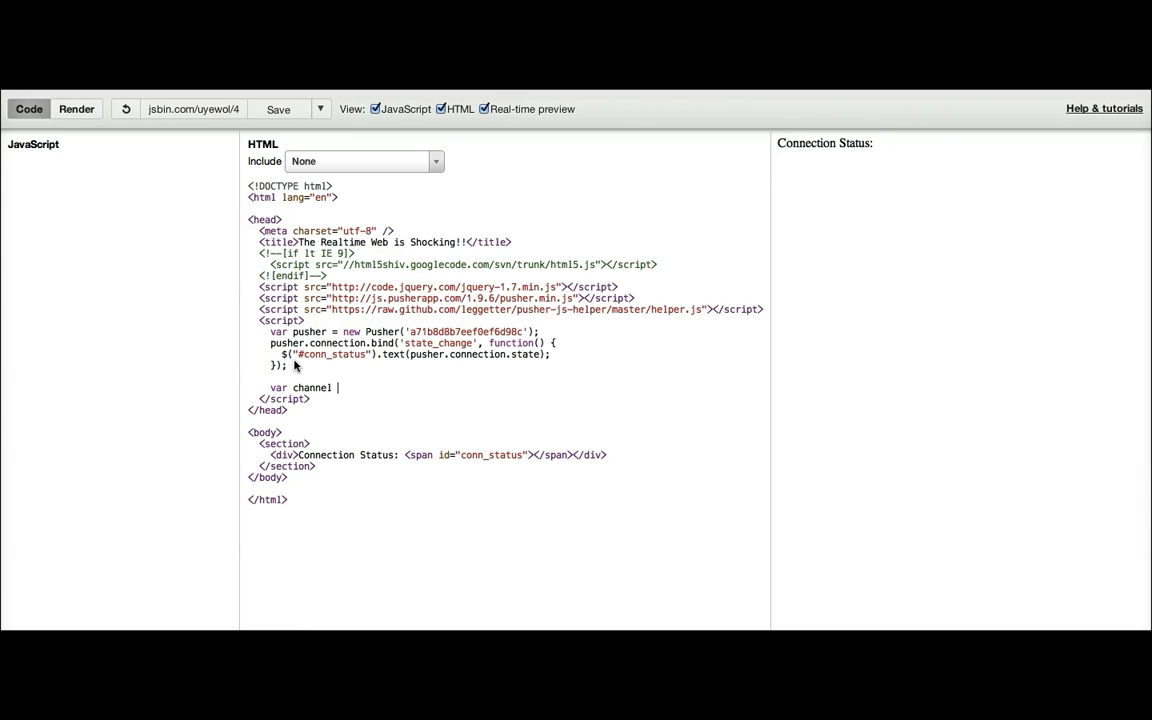
text(= push)
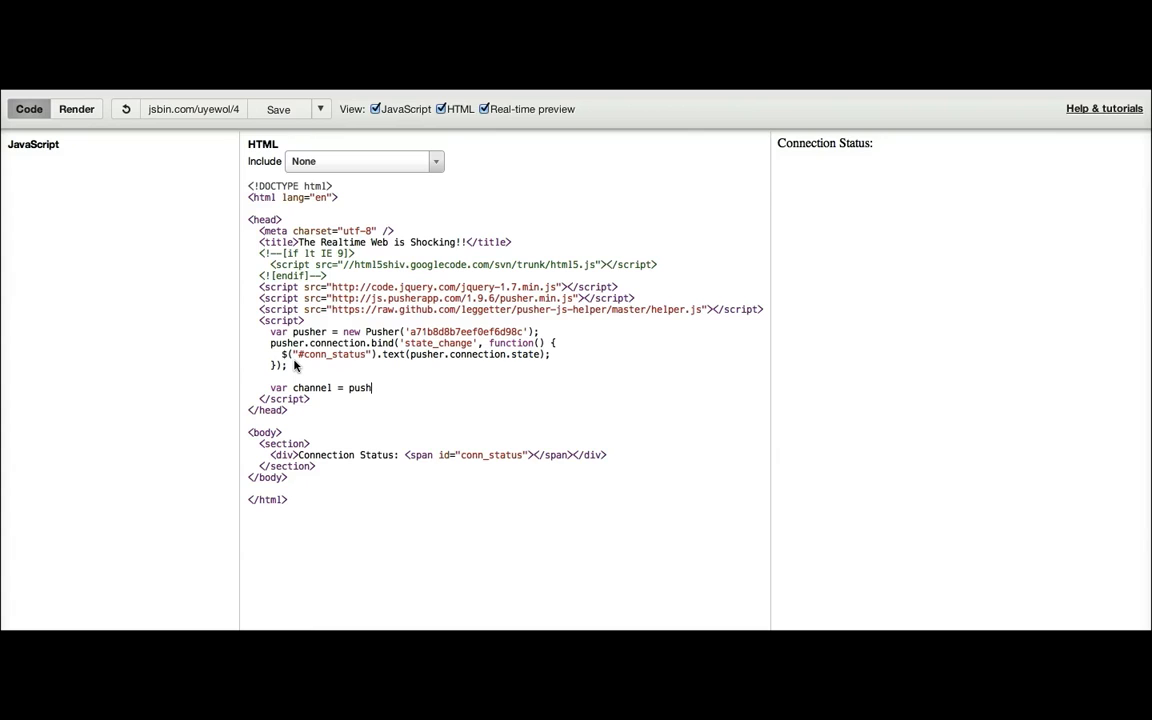
text(er.subscribe()
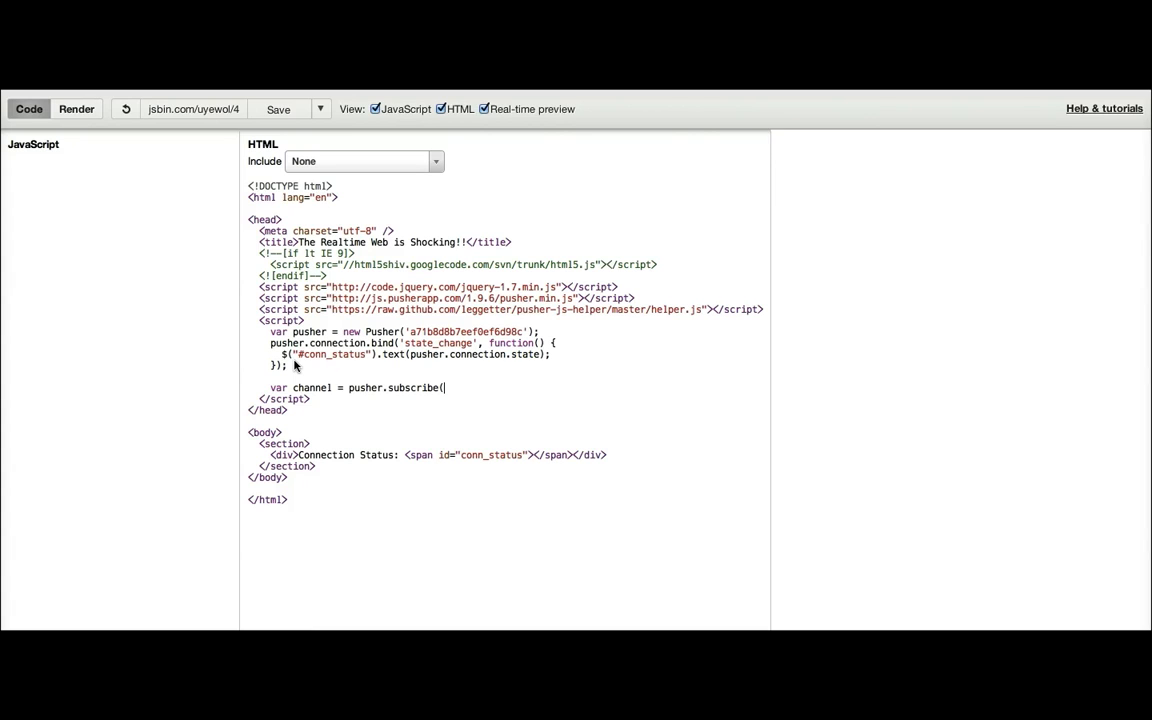
text(')
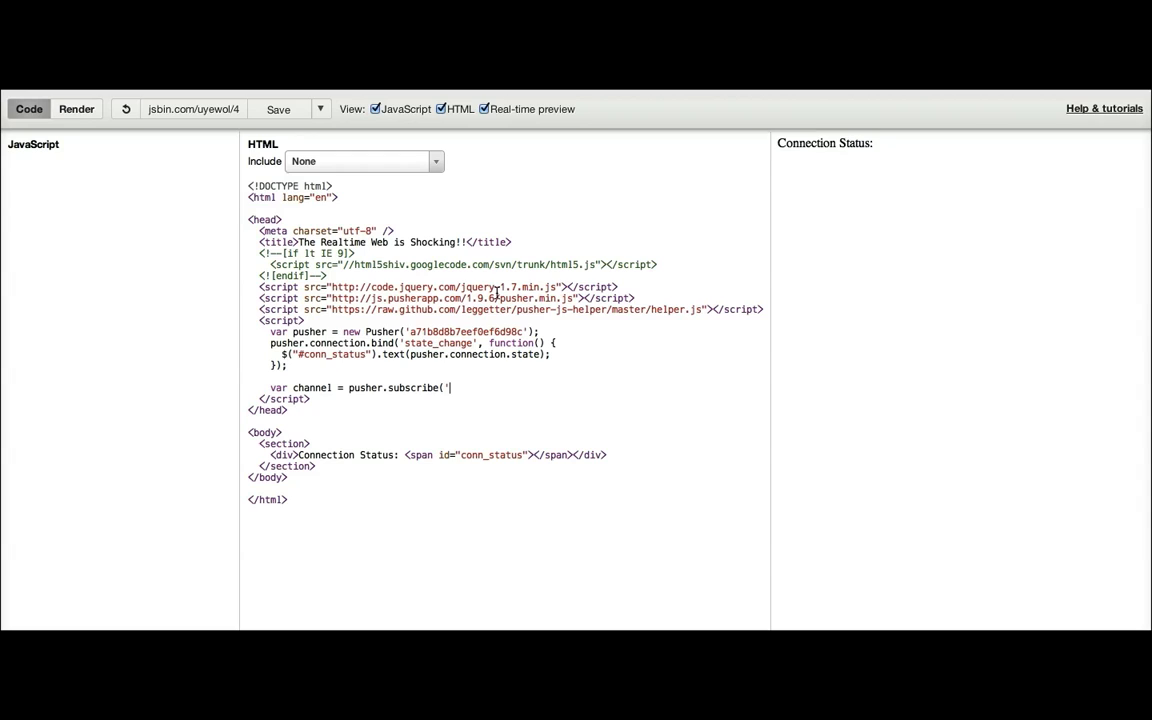
text(energy-)
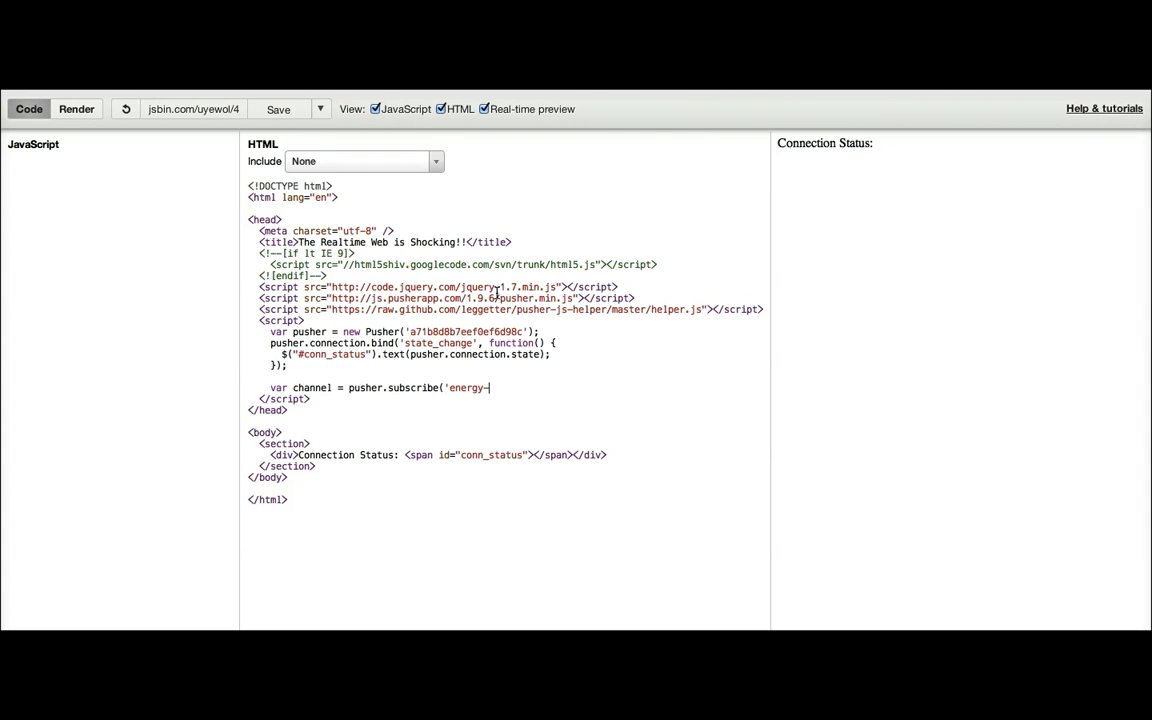
text(usage'))
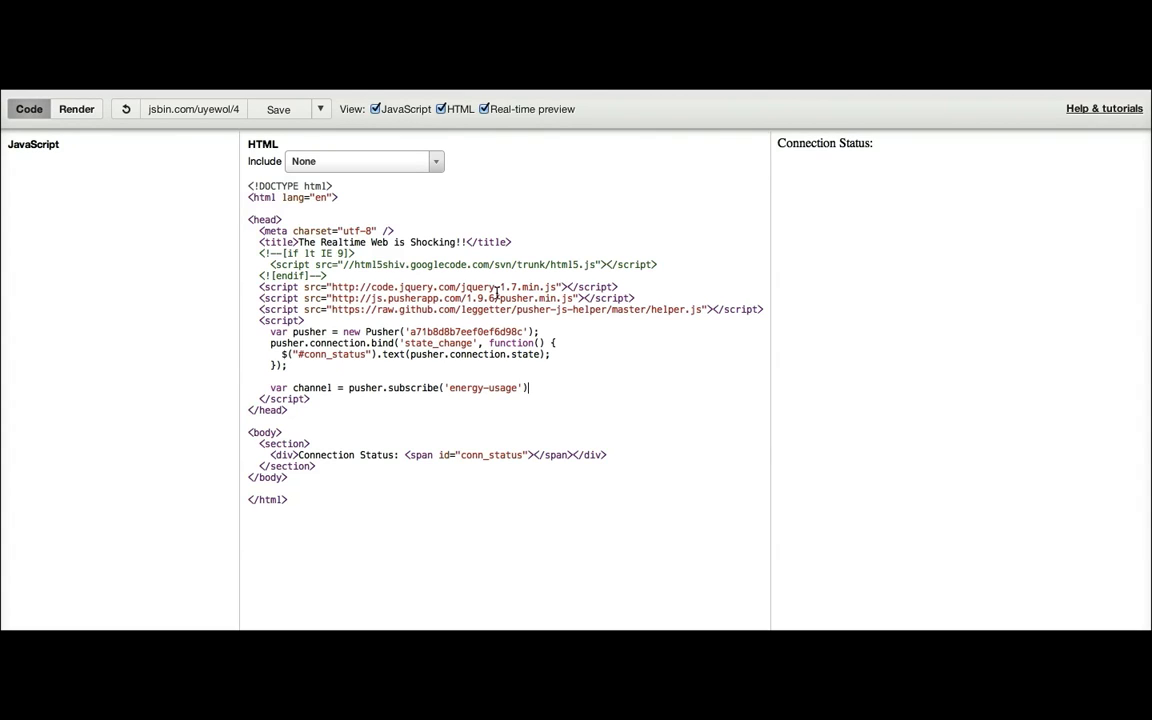
key(Enter)
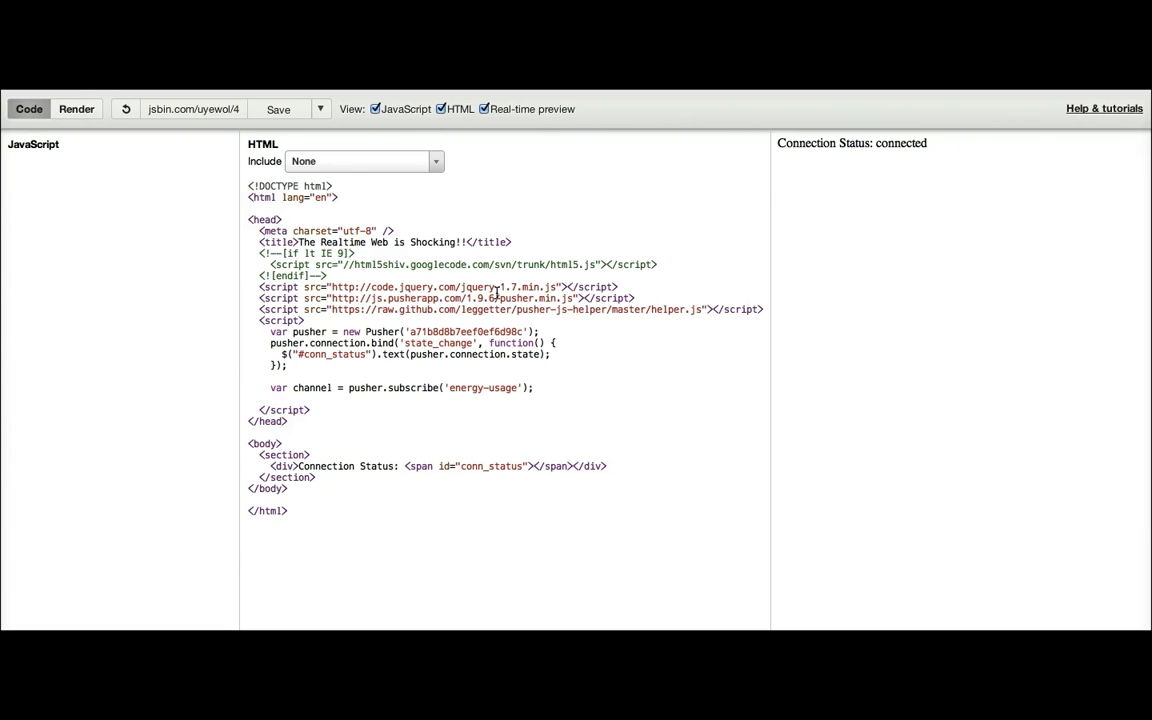
Step: Add channel.bind('usage_updated', function(usage) { }); with an empty handler
text(channel.b)
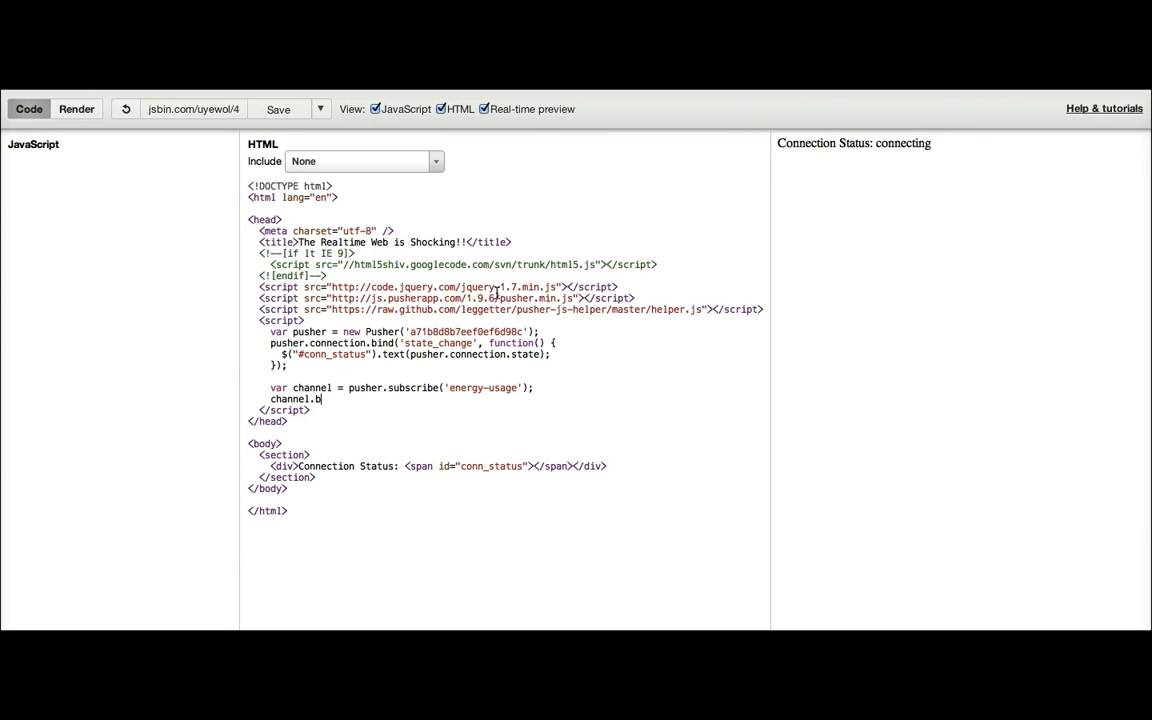
text(ind(')
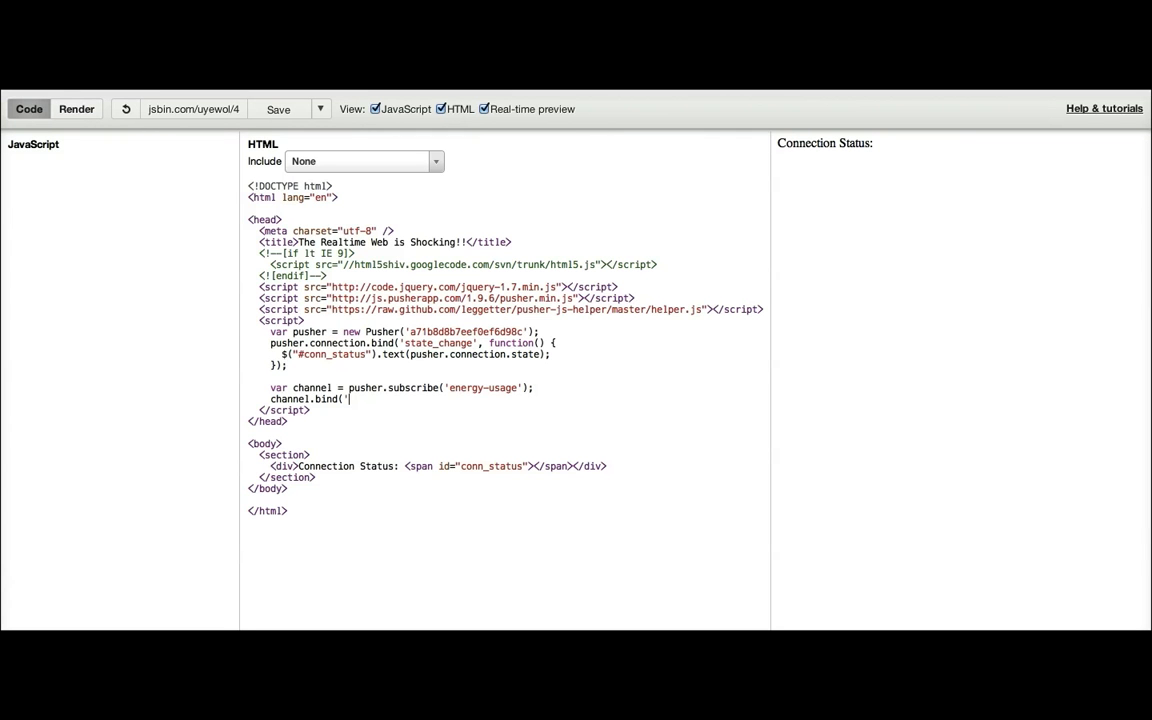
text(us)
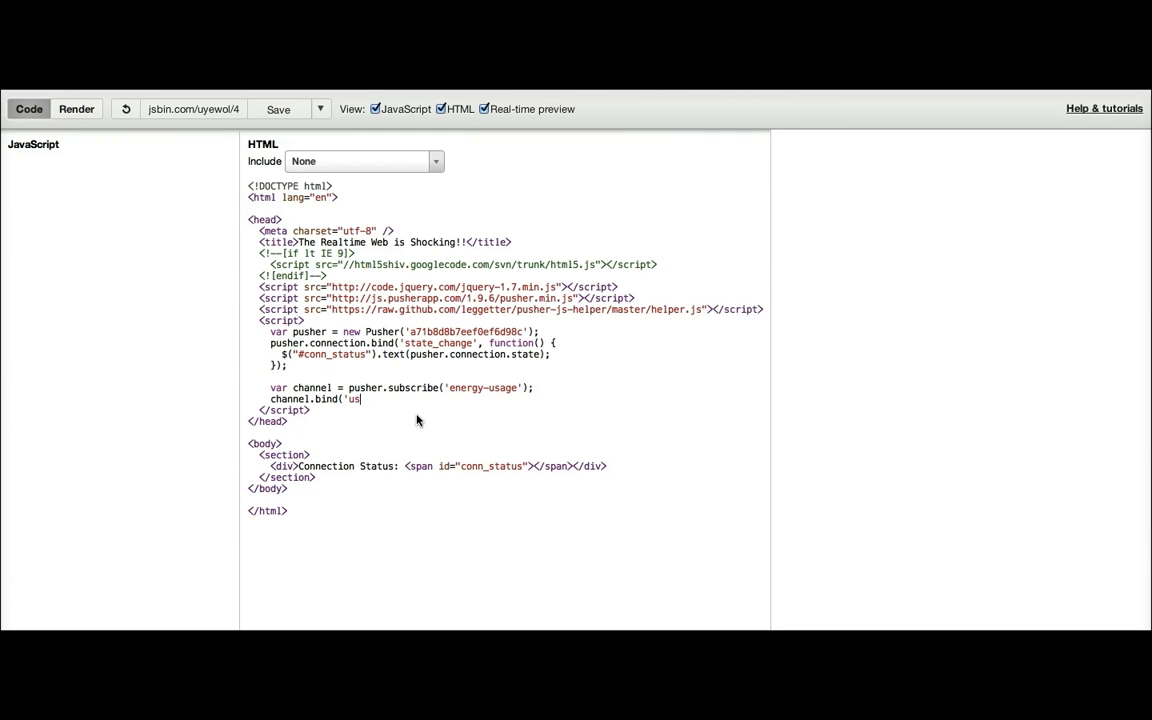
text(age_updated)
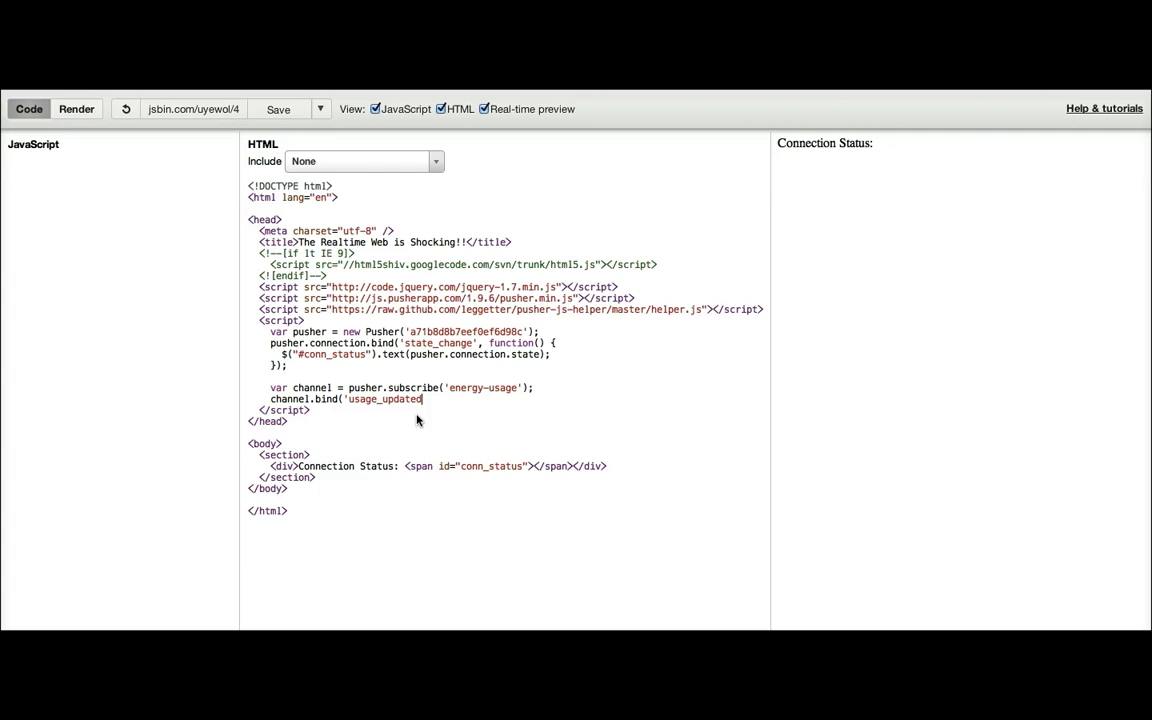
text(', function)
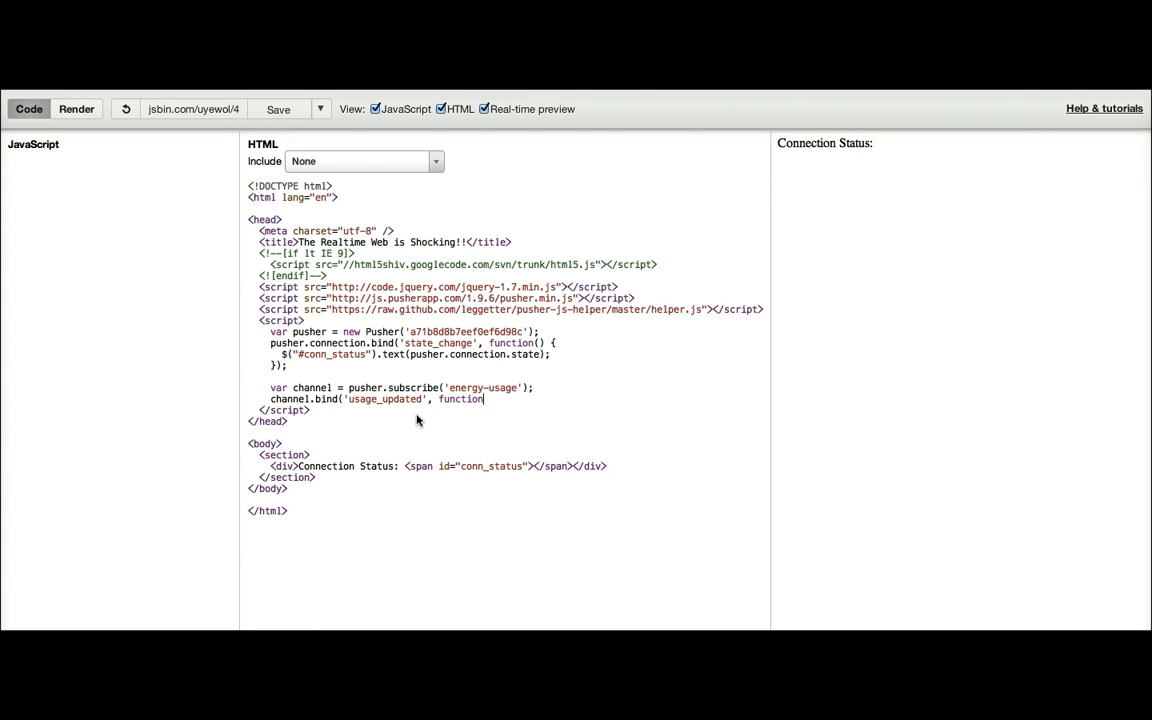
text(()
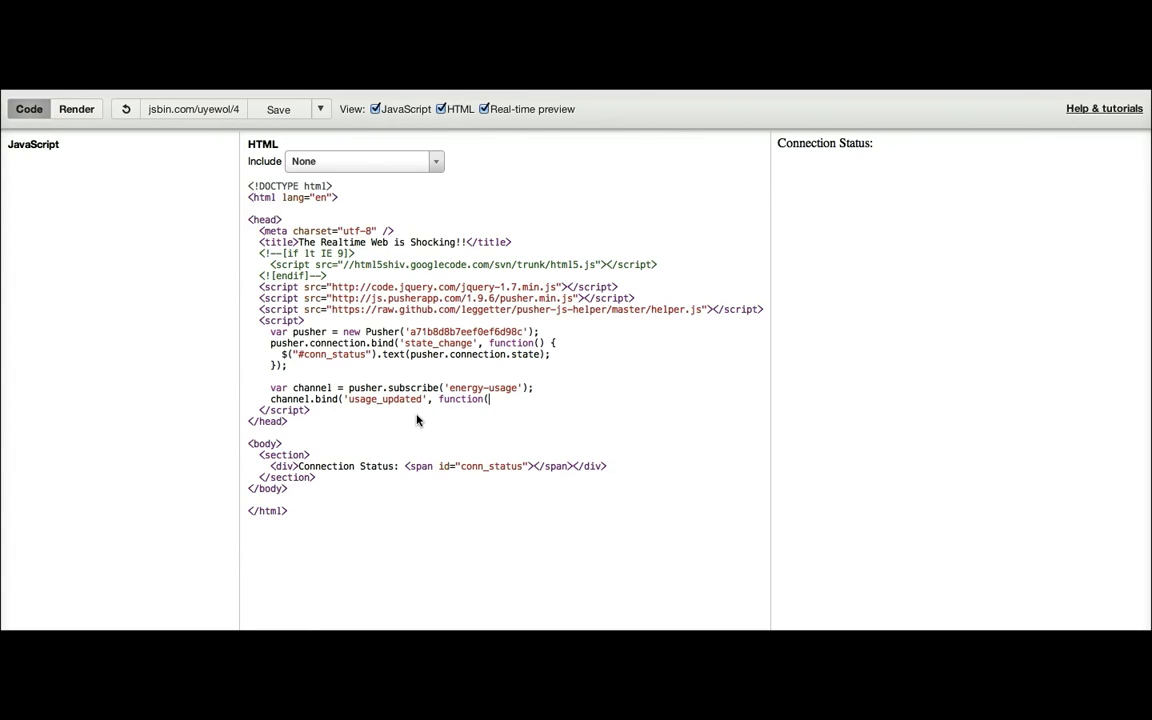
text(usage) {)
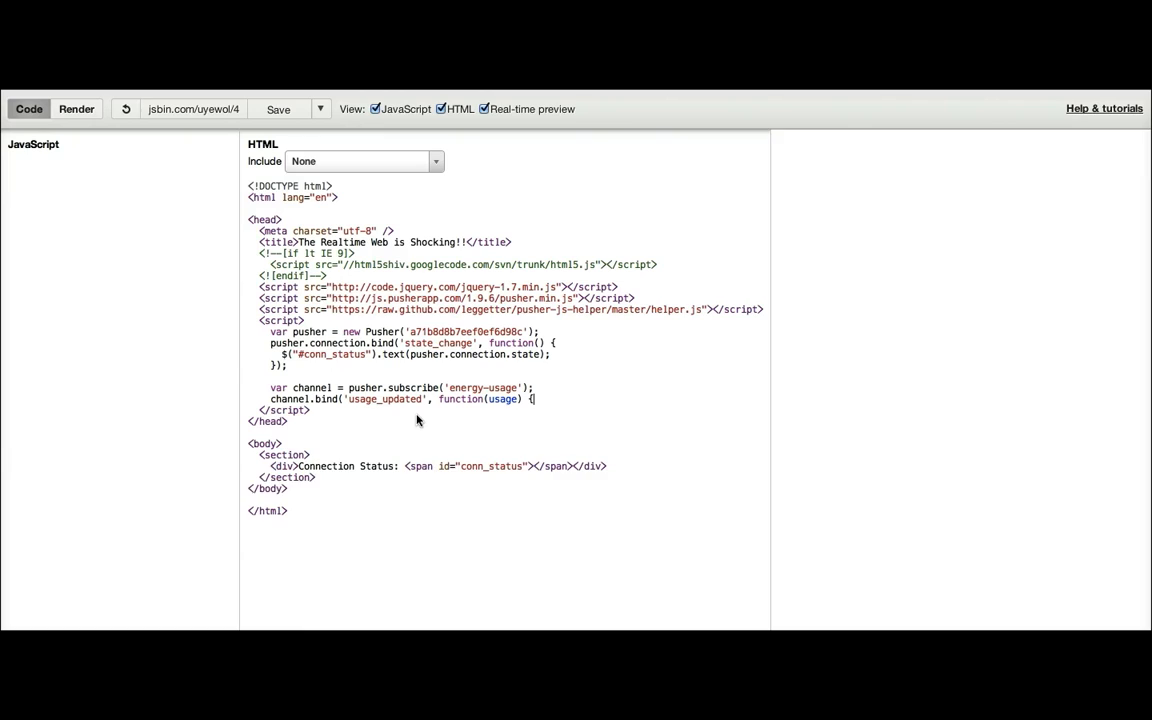
text(});)
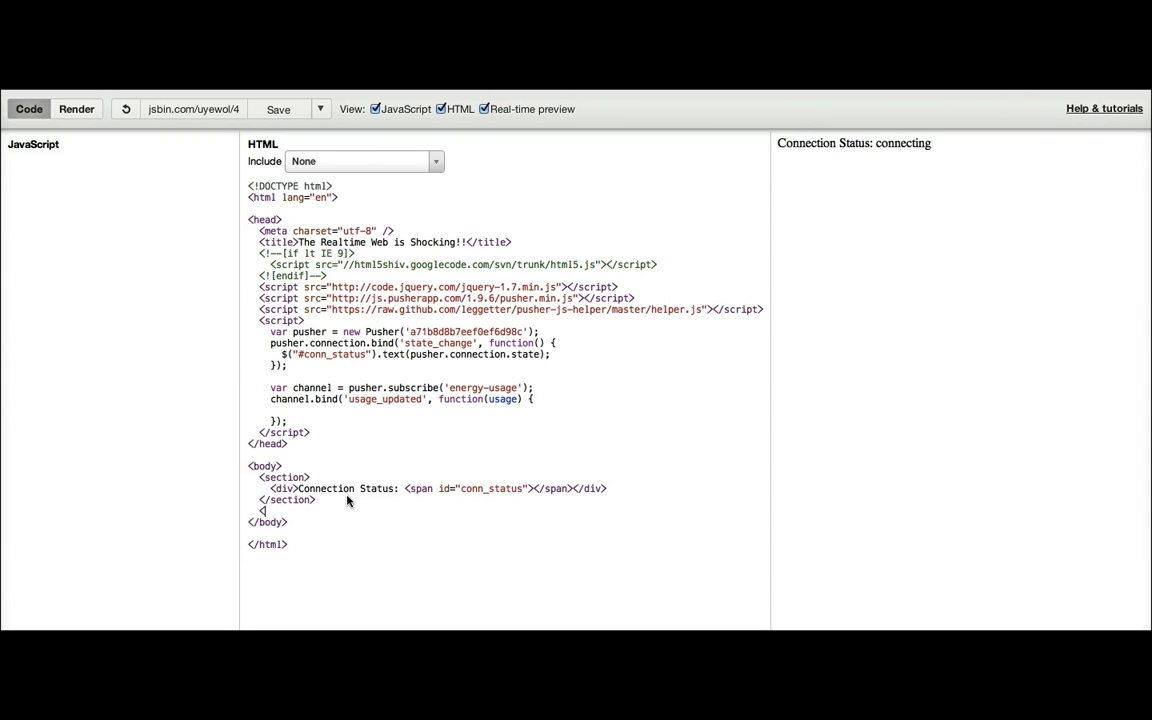
Step: Add a <section id="usage"></section> element to the page body
text(<section id)
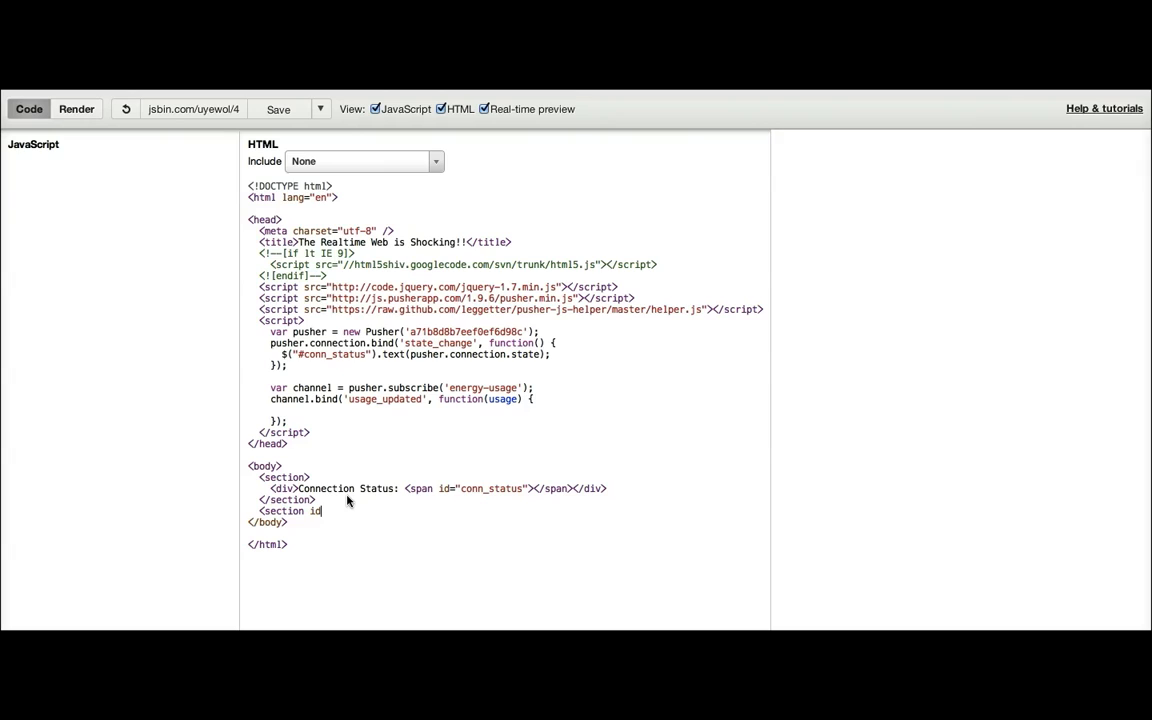
text(="usage">)
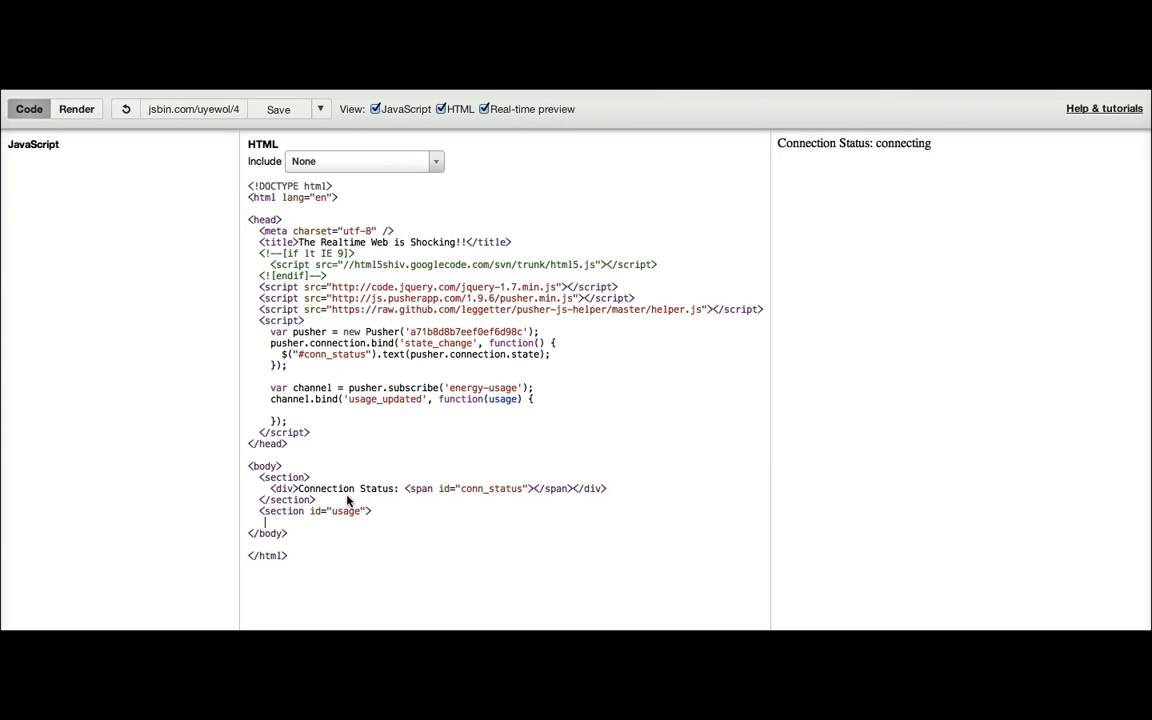
text(</section>)
click(508, 410)
text($("#)
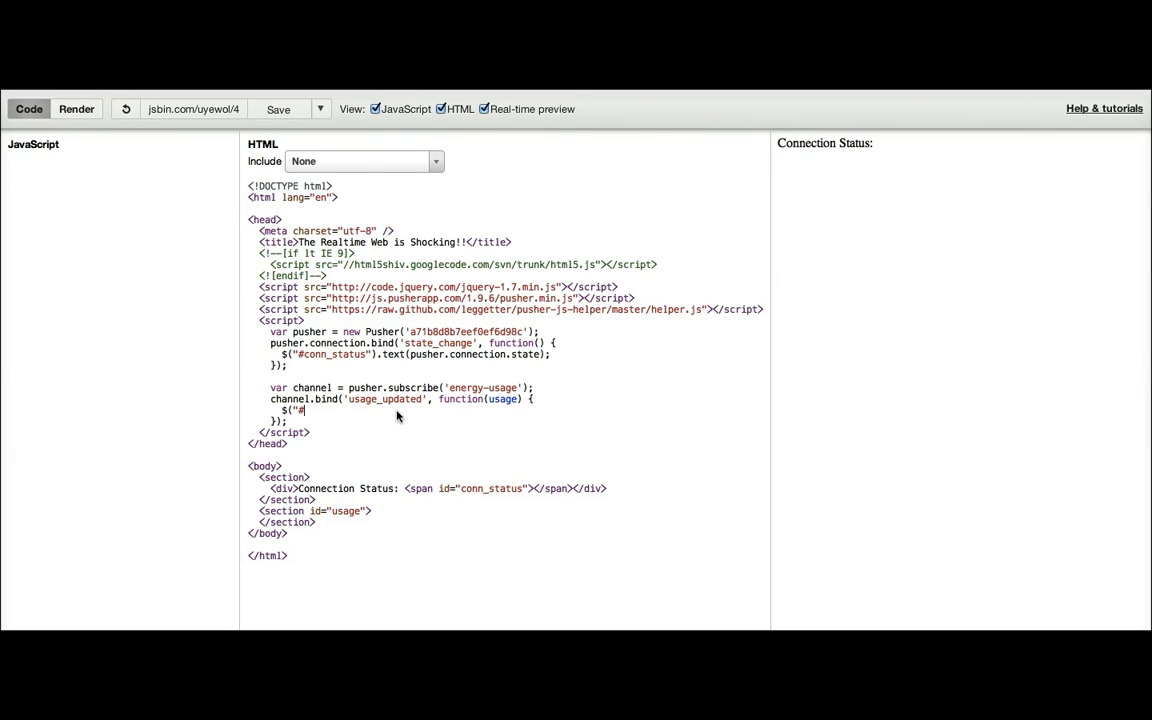
Step: Make the handler set $("#usage").text(JSON.stringify(usage))
text(usage"))
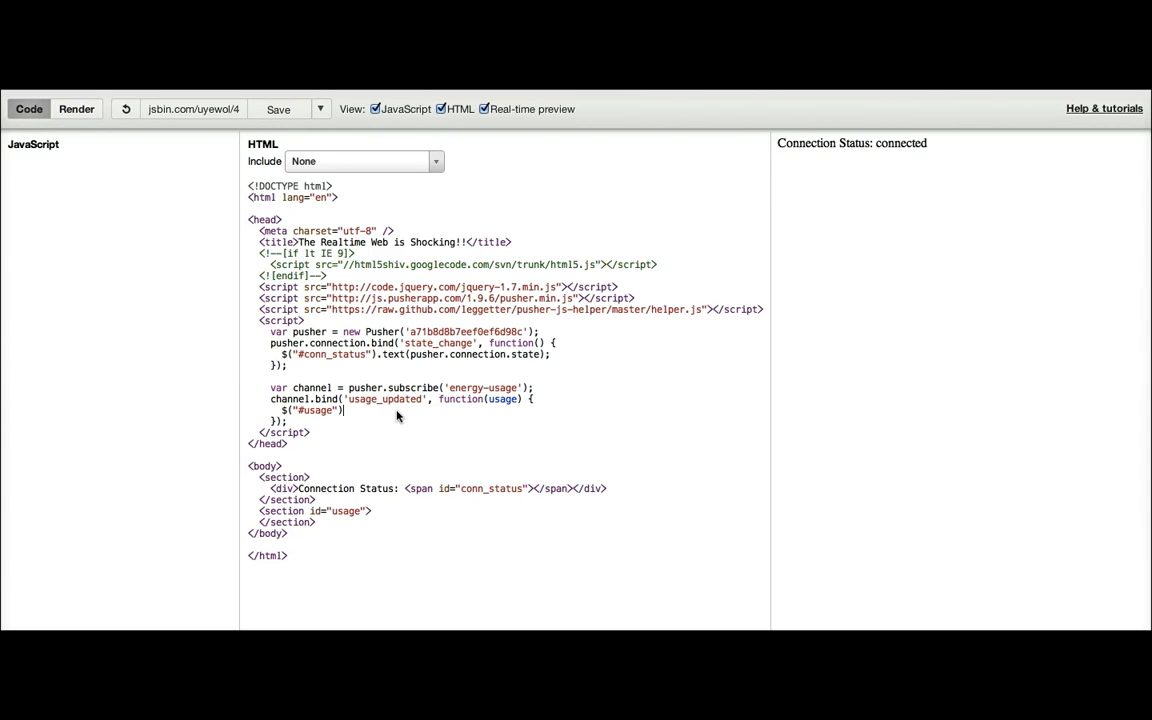
text(.text()
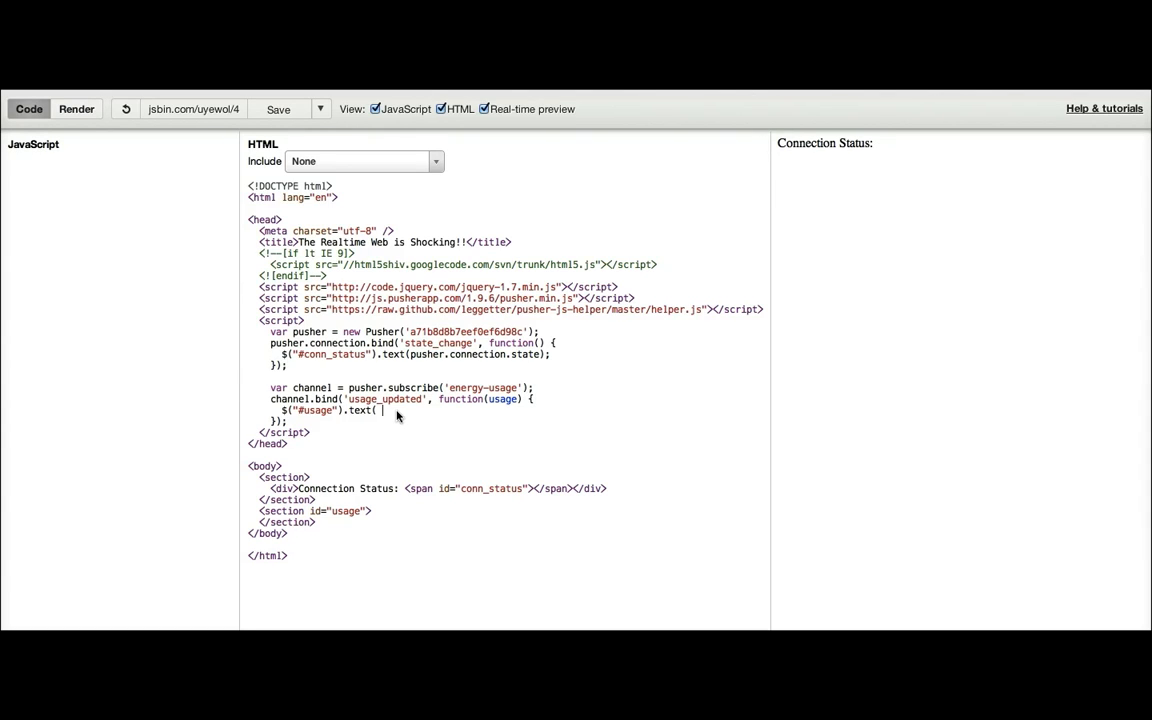
text(JSON.)
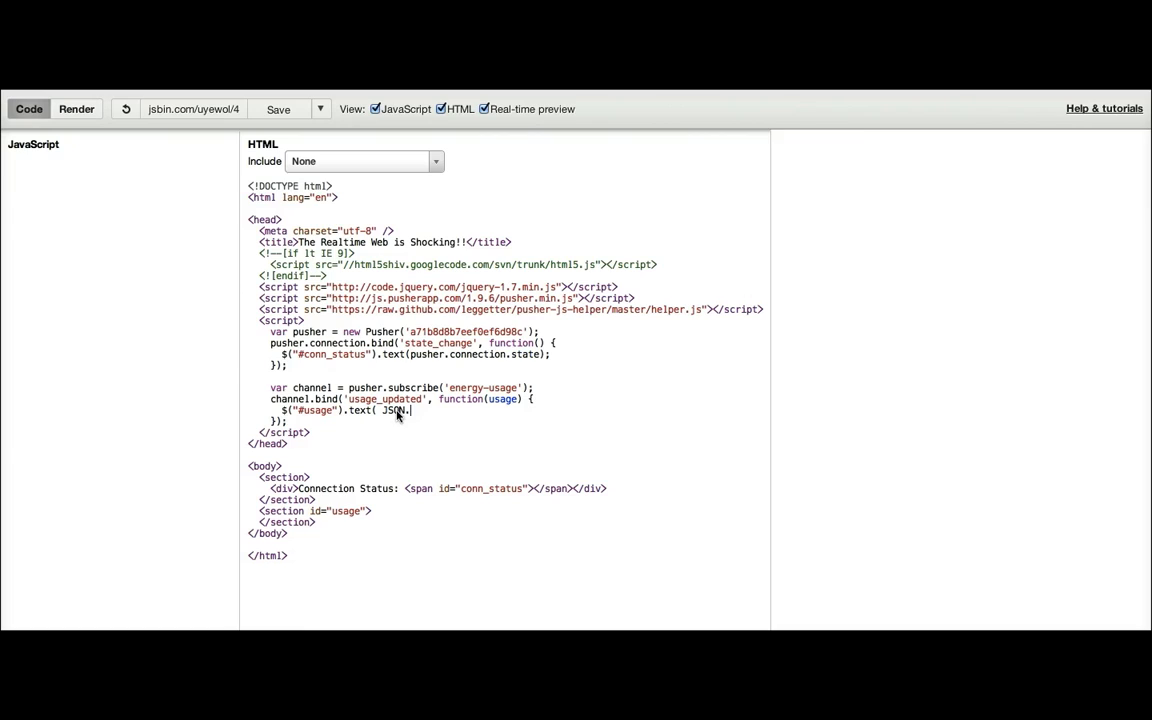
text(string)
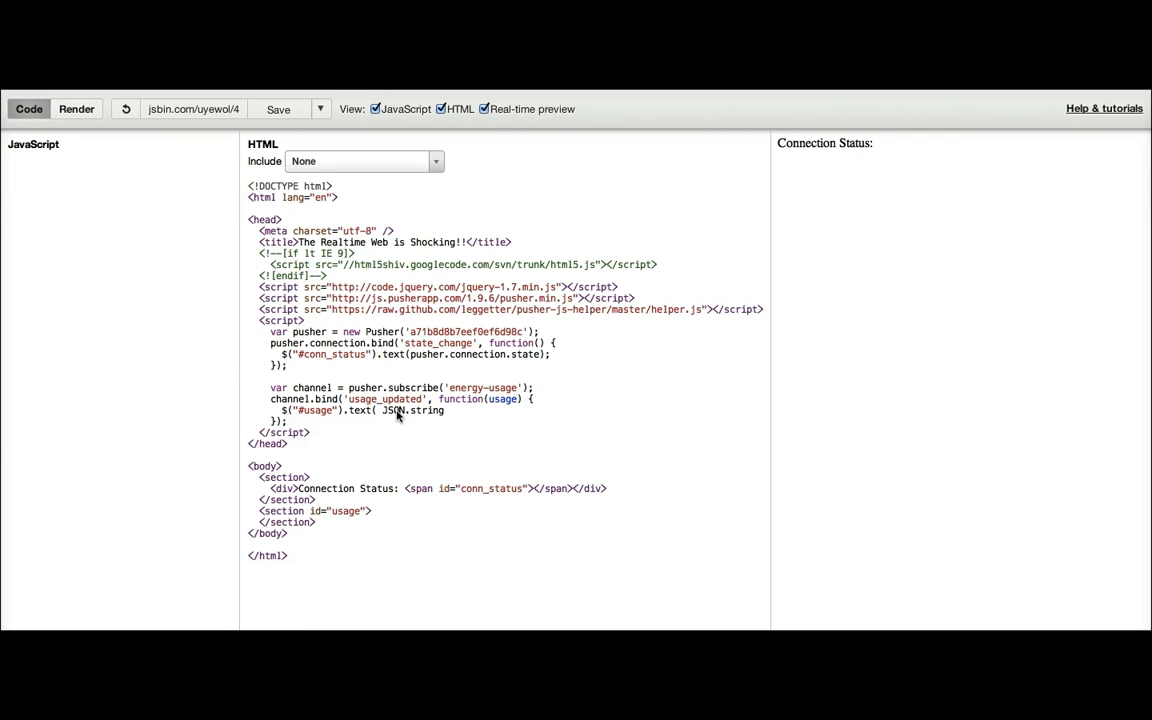
text(ify(usage) );)
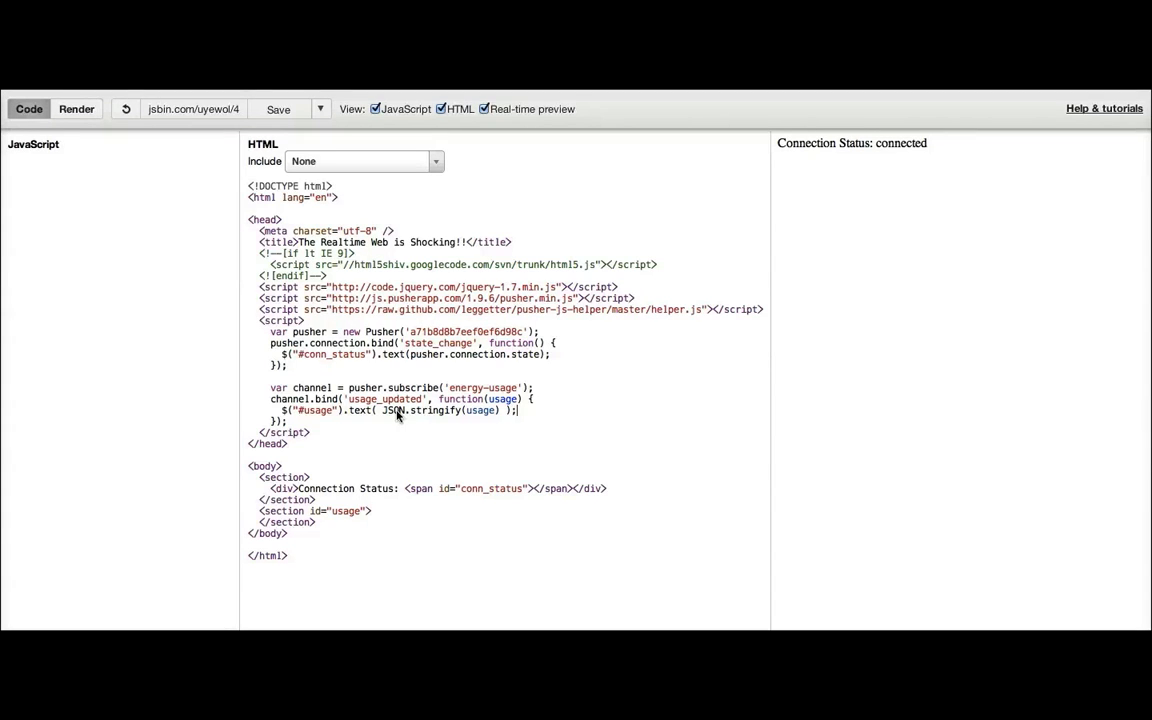
mouse_move(176, 560)
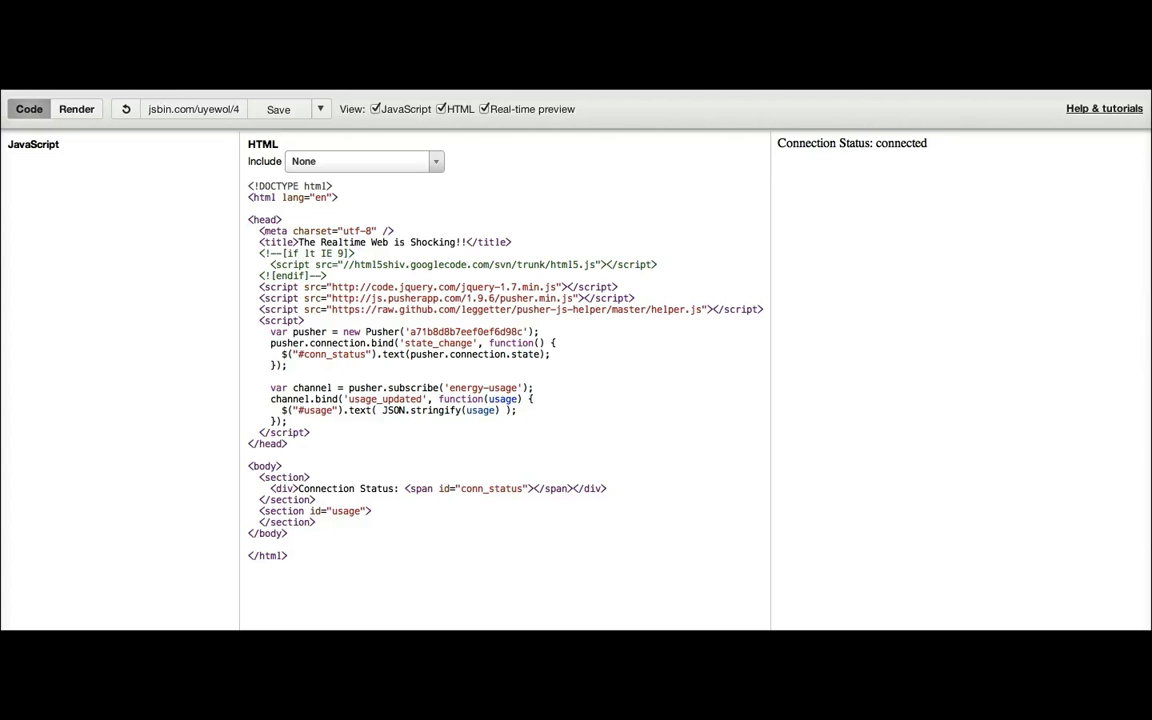
mouse_move(544, 420)
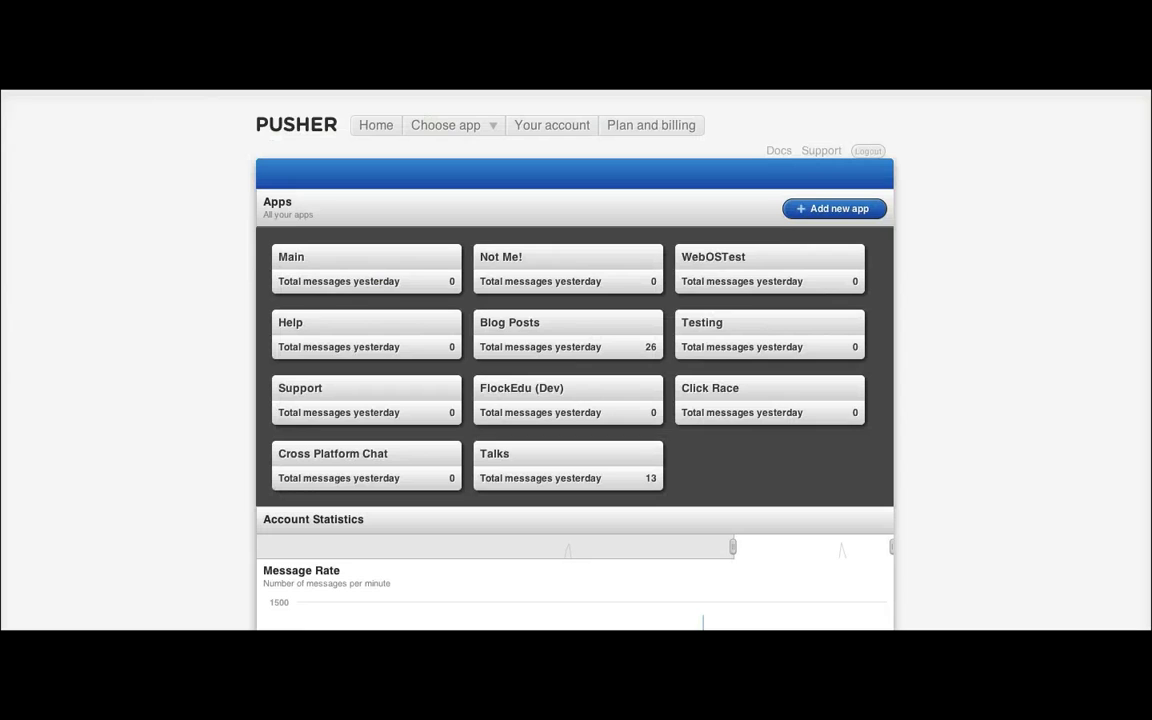
mouse_move(604, 236)
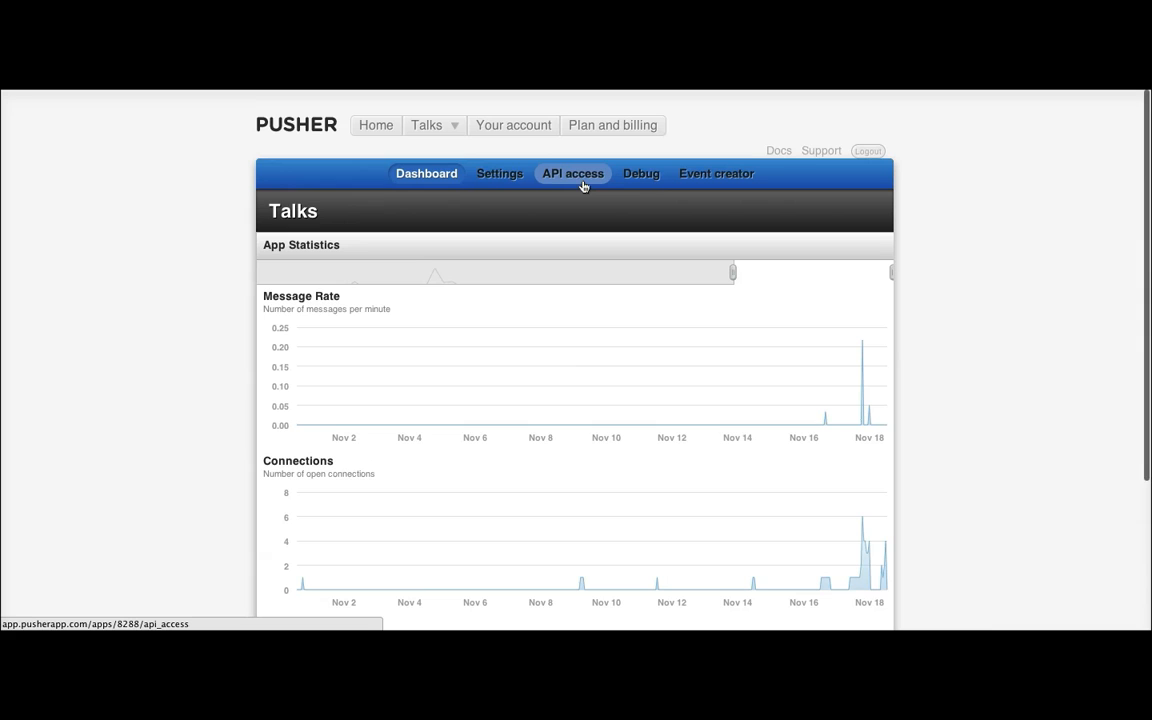
mouse_move(640, 172)
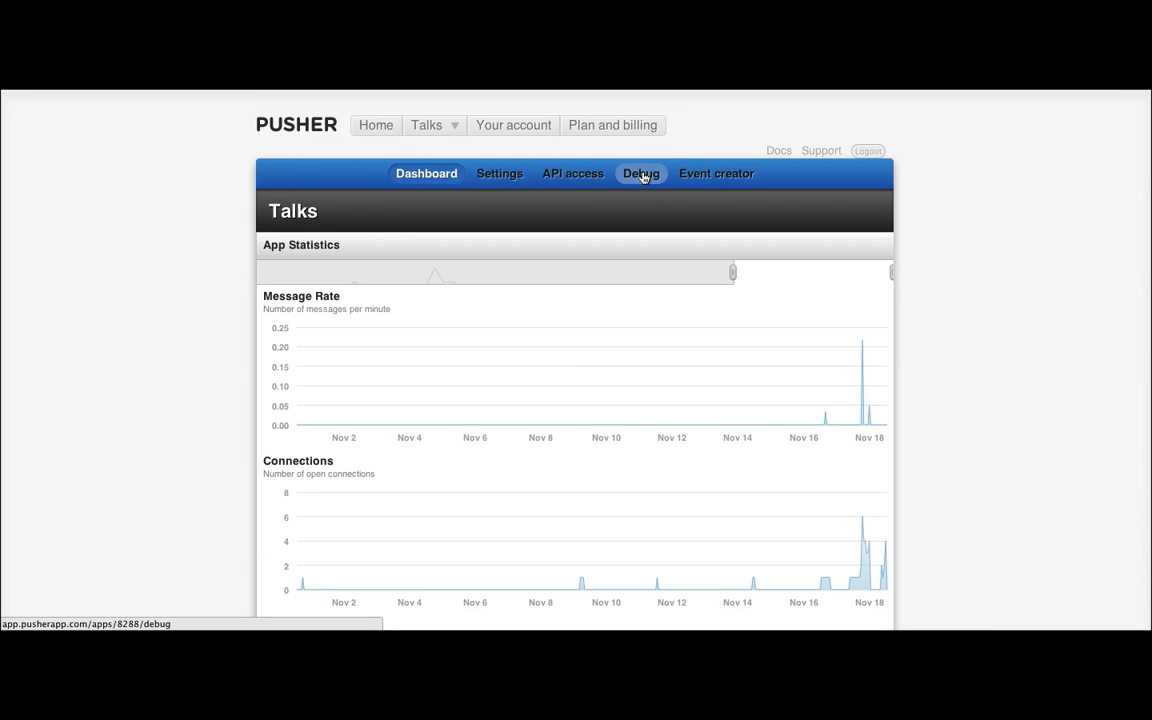
Step: Go to the Event creator page for the Talks app
click(716, 172)
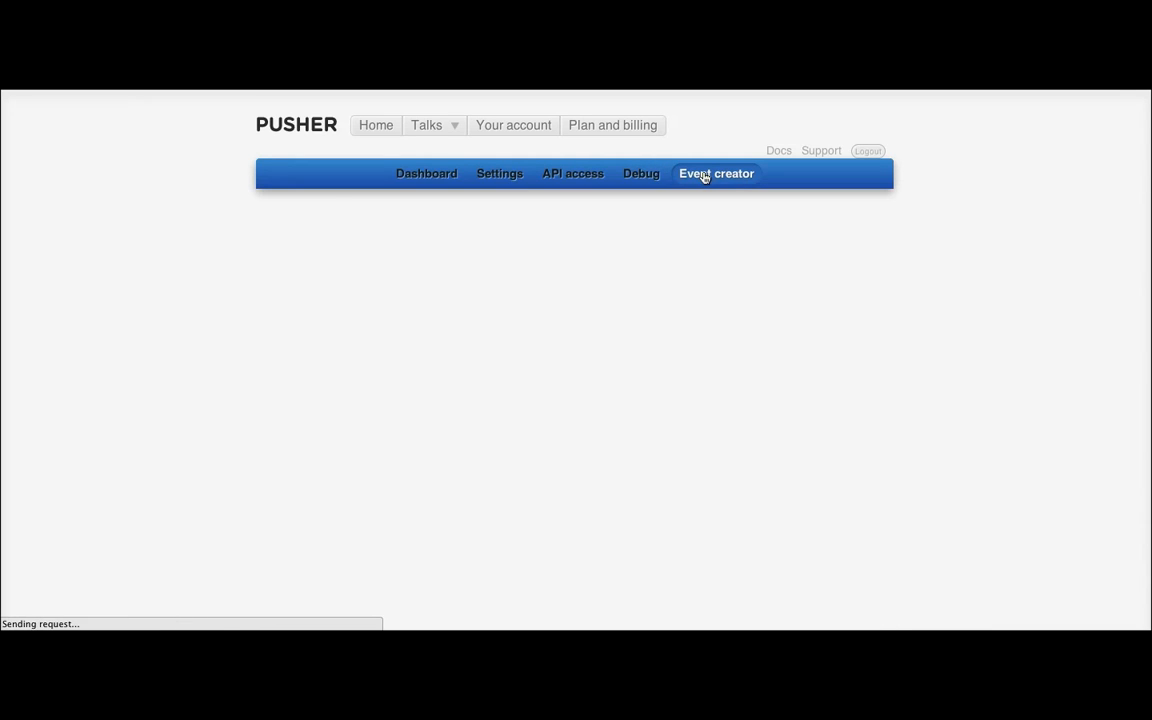
click(716, 172)
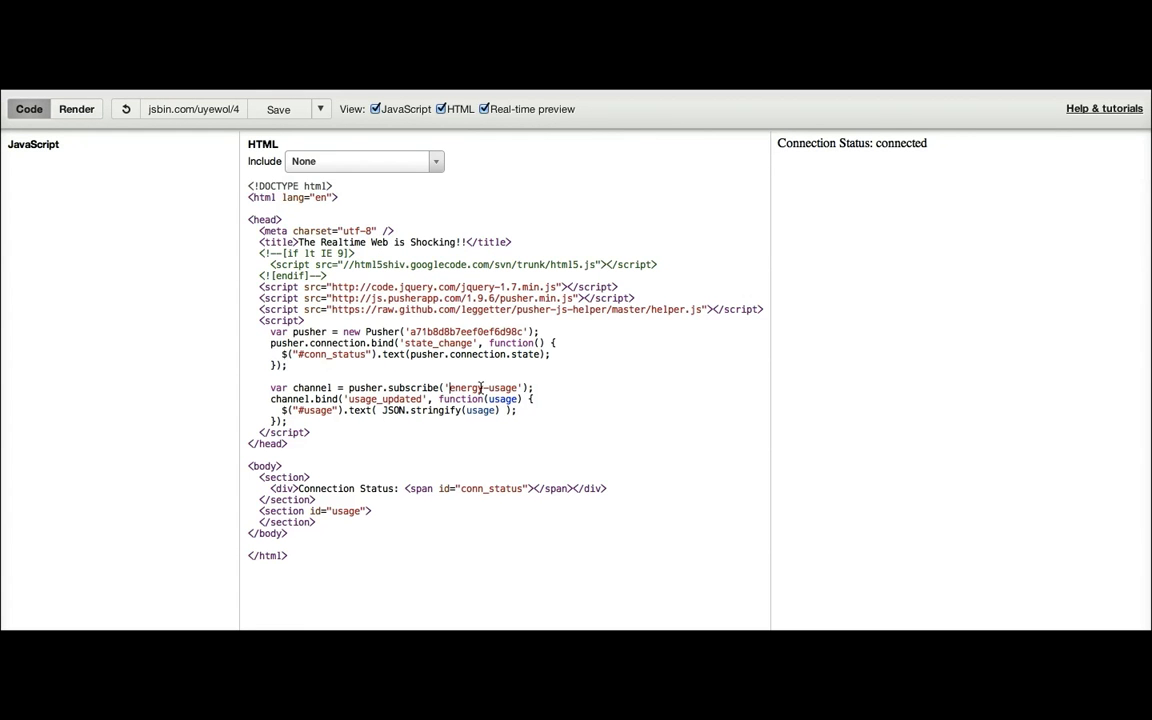
Step: Fill channel energy-usage and event name usage_updated in the Event creator
double_click(484, 388)
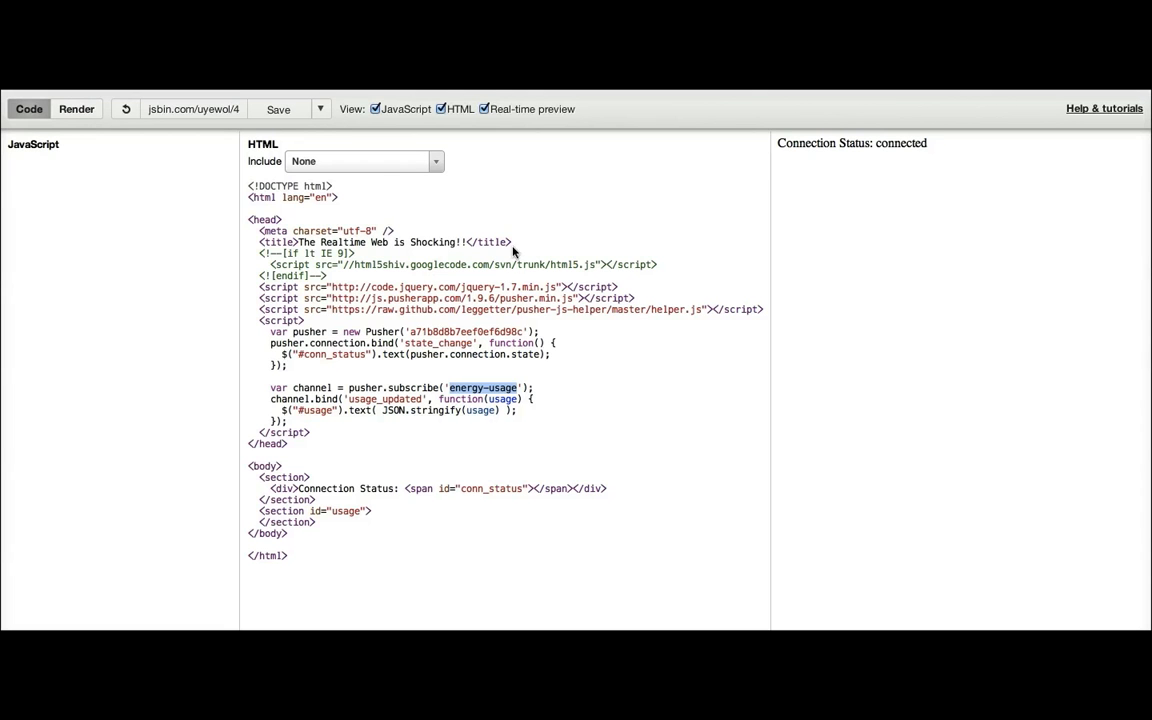
double_click(384, 400)
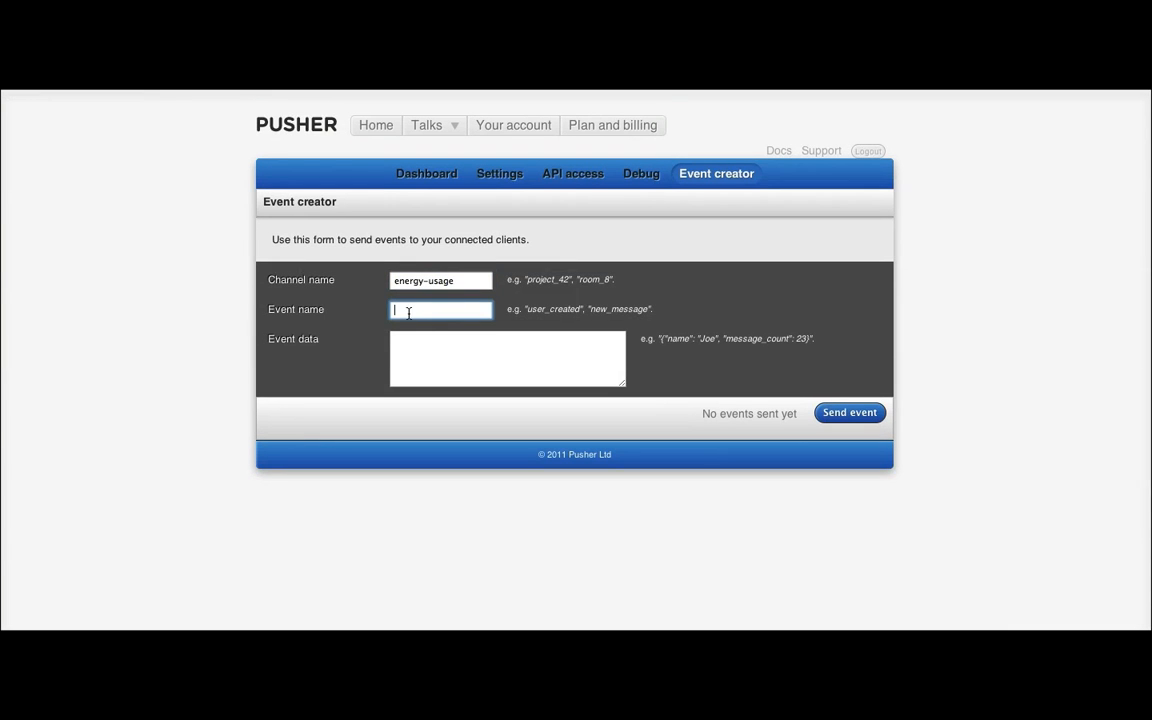
text(usage_updated)
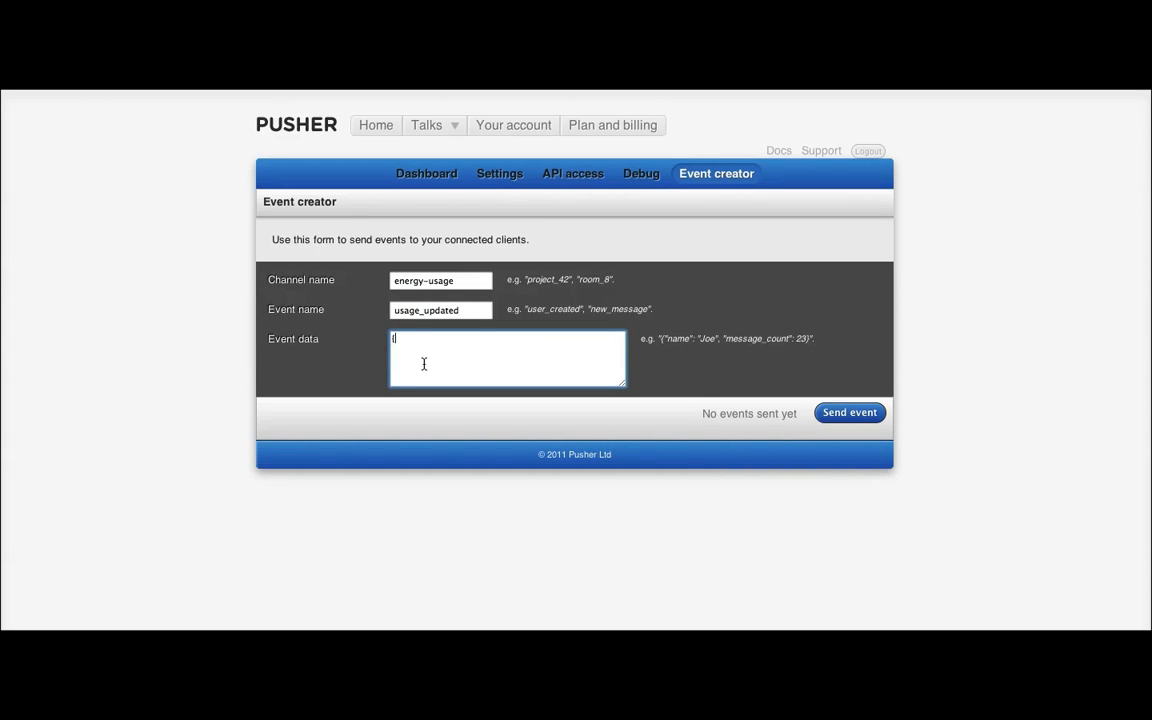
Step: Begin the JSON event data with {"hello"
text({"hello)
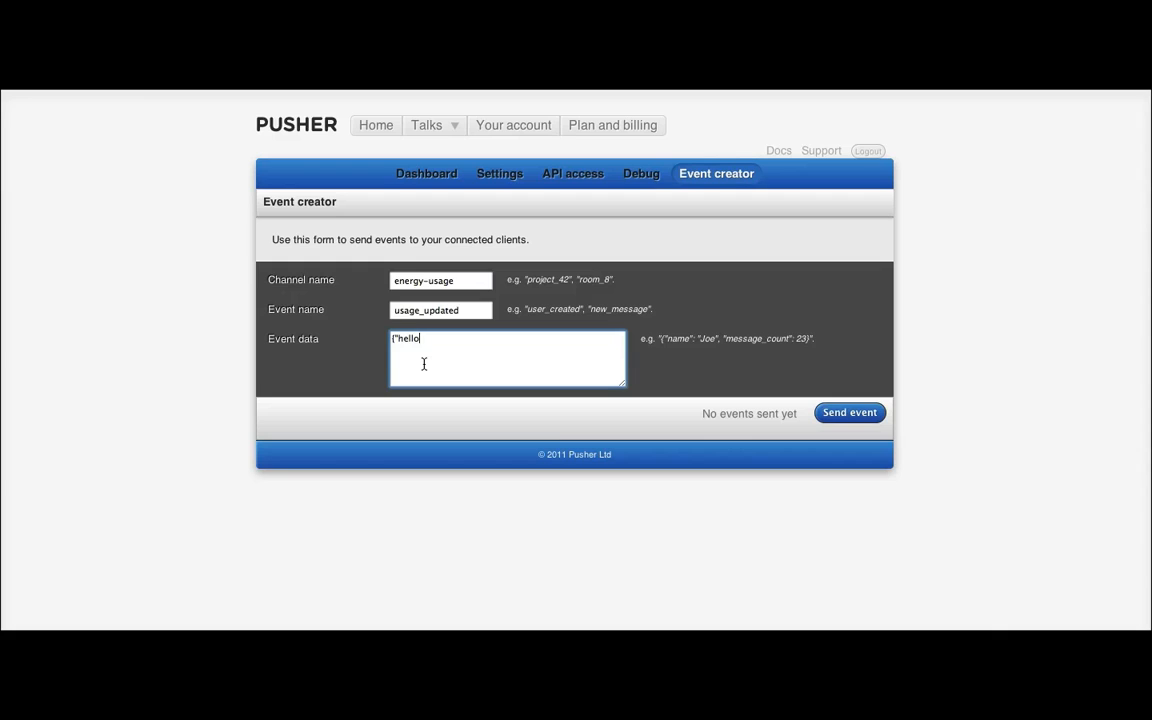
text("})
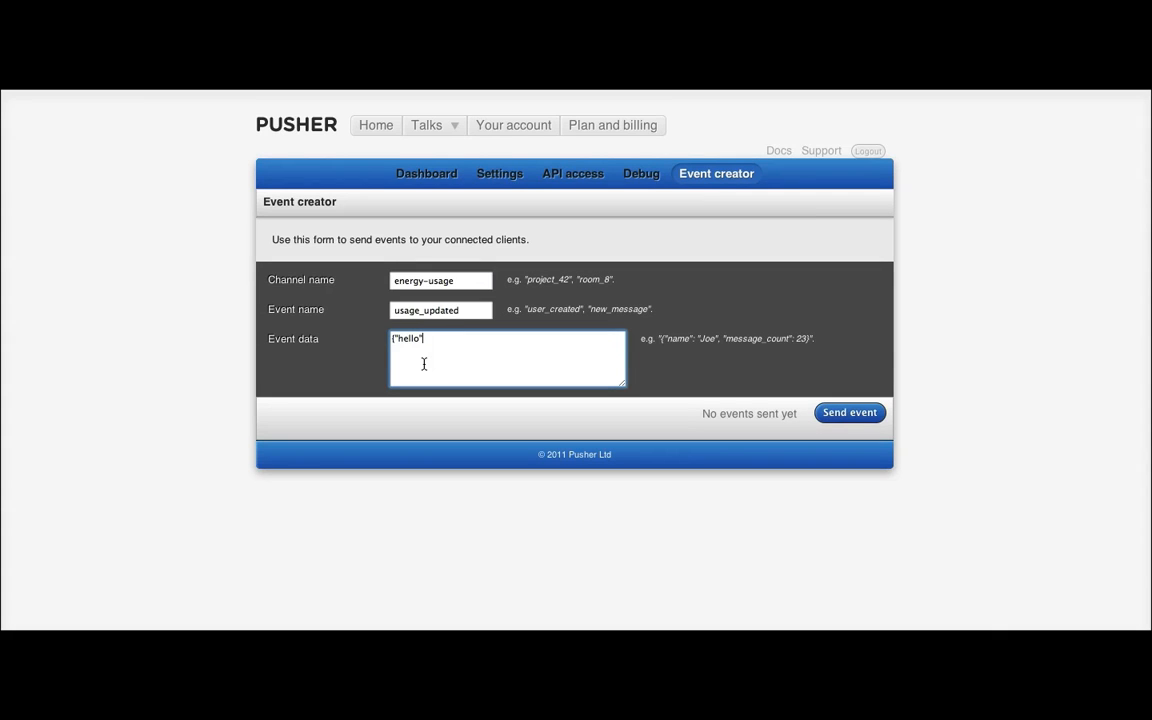
text(: 1)
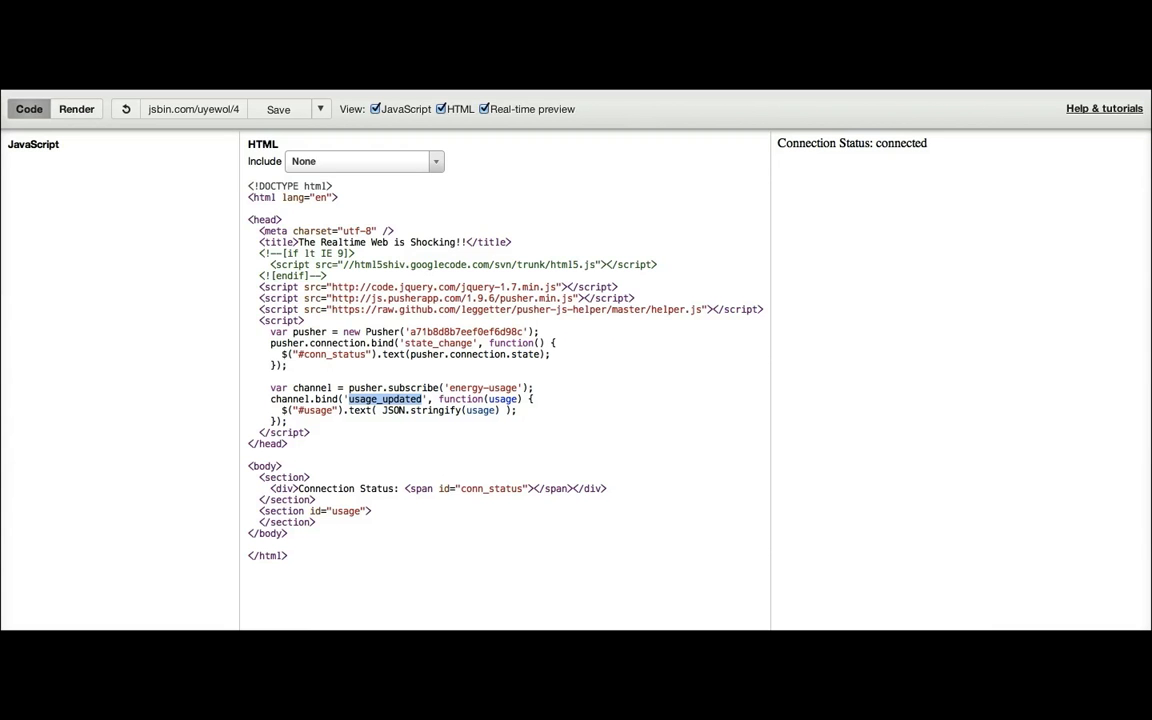
Step: Send the {"hello": "world"} test event and see it appear in the JS Bin preview
double_click(900, 144)
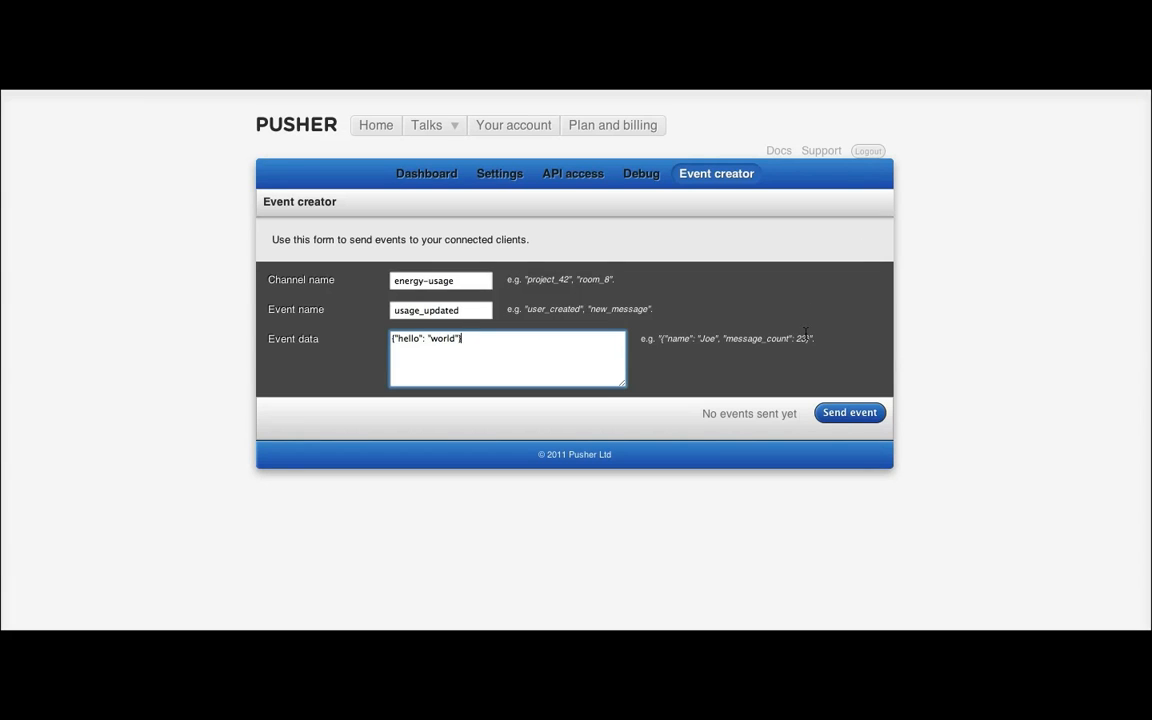
click(848, 412)
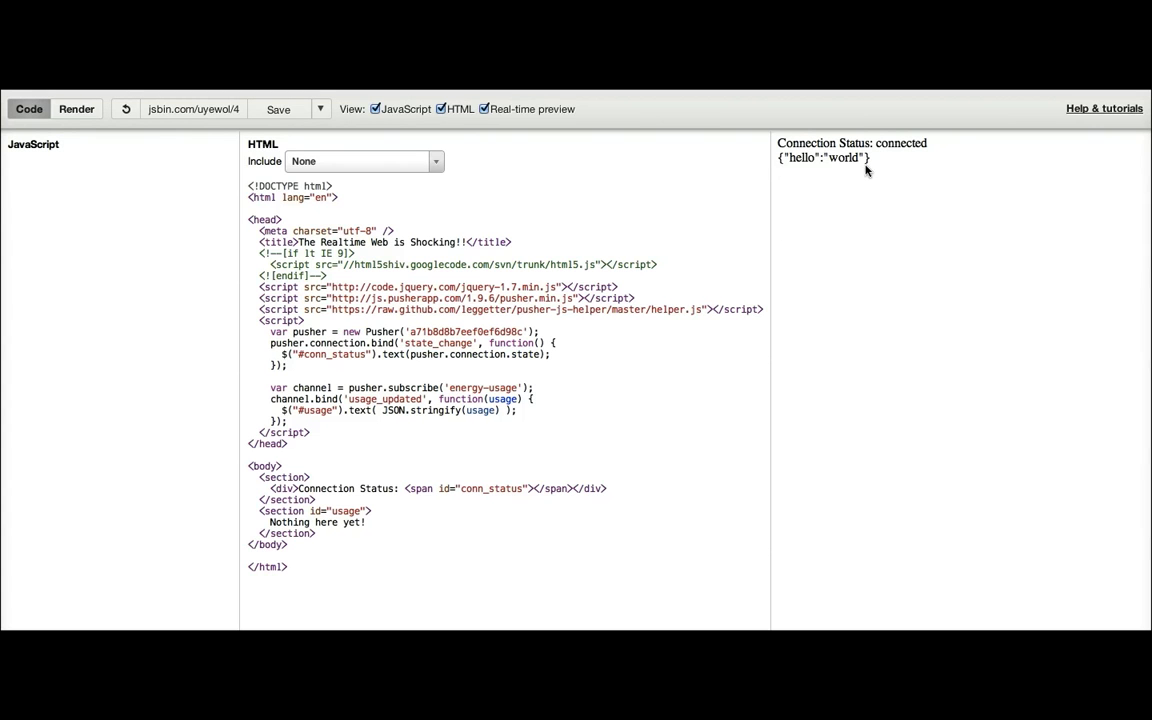
double_click(824, 158)
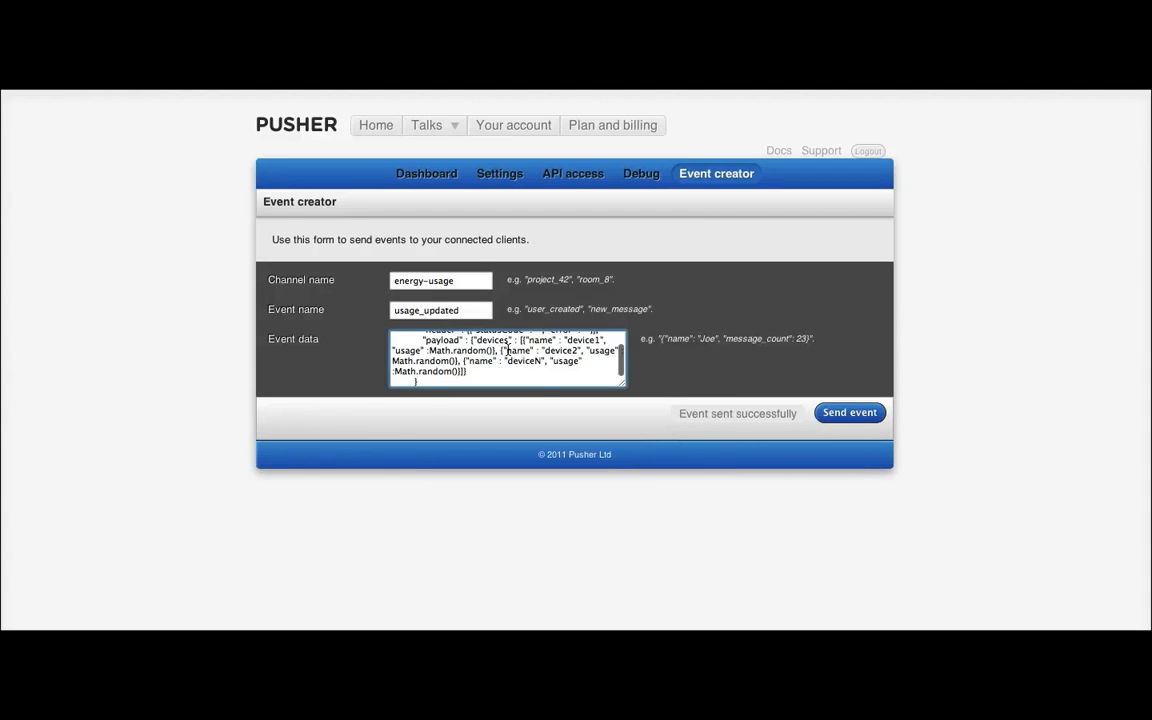
Step: Enlarge the event data box and replace device2 and deviceN random usages with 10 and 20
drag(624, 384, 664, 458)
text(5)
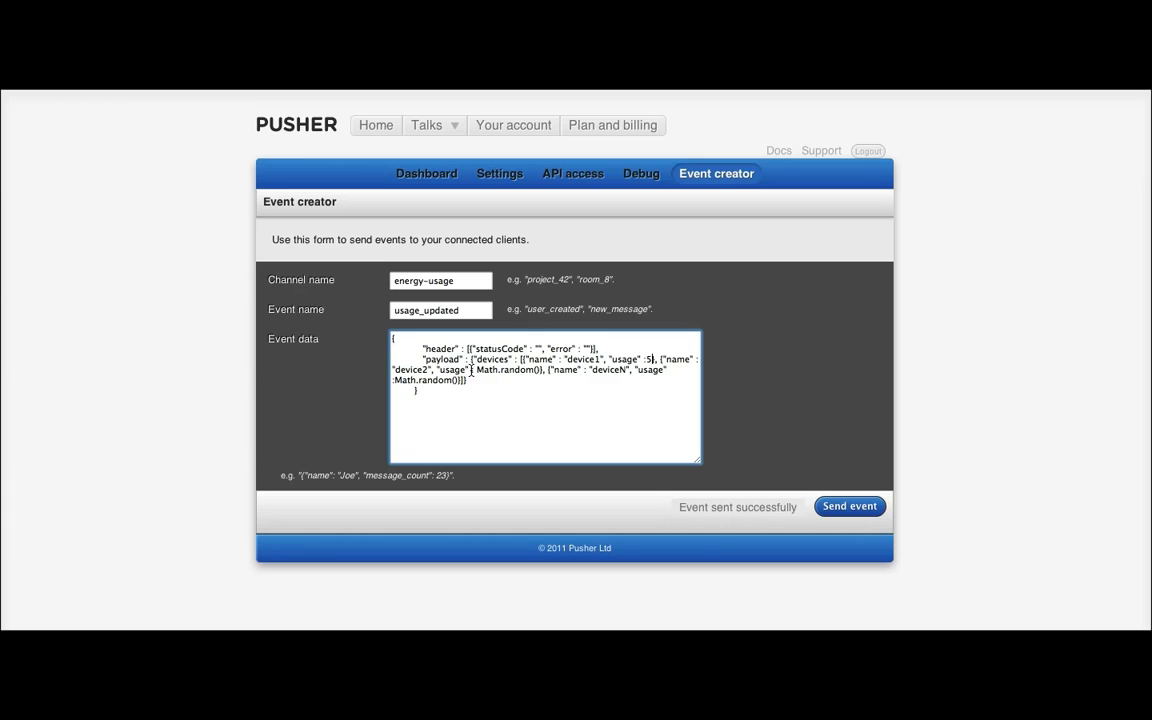
double_click(504, 368)
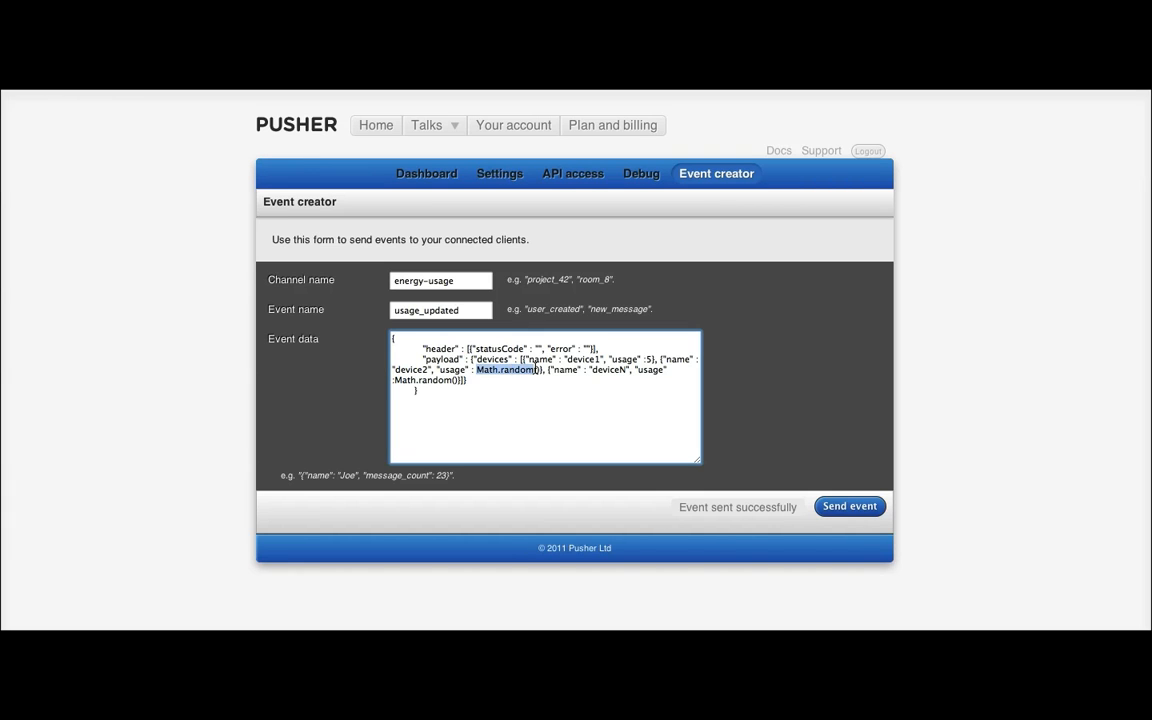
text(10)
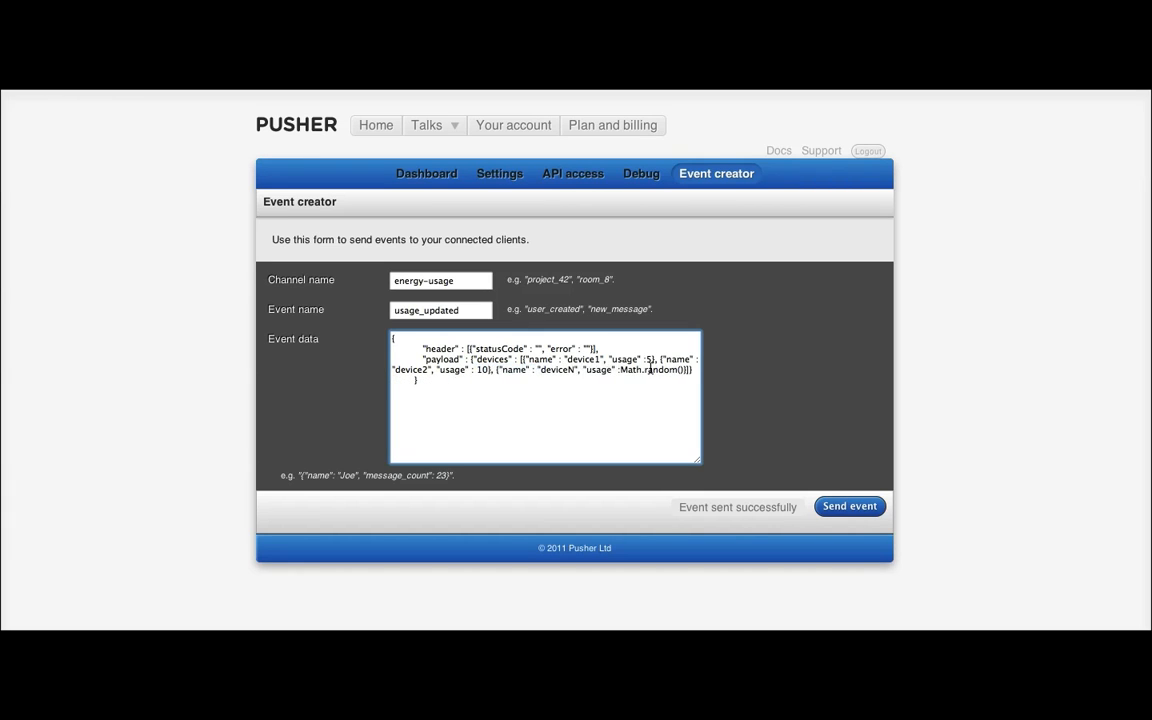
double_click(650, 370)
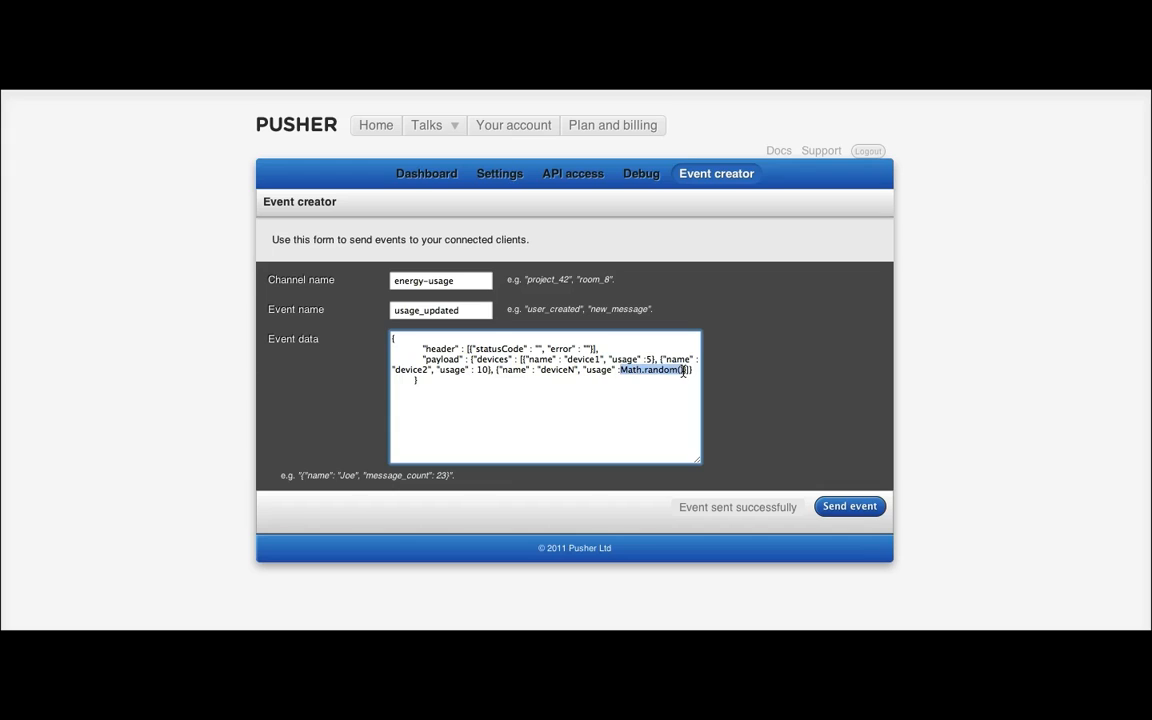
text(20)
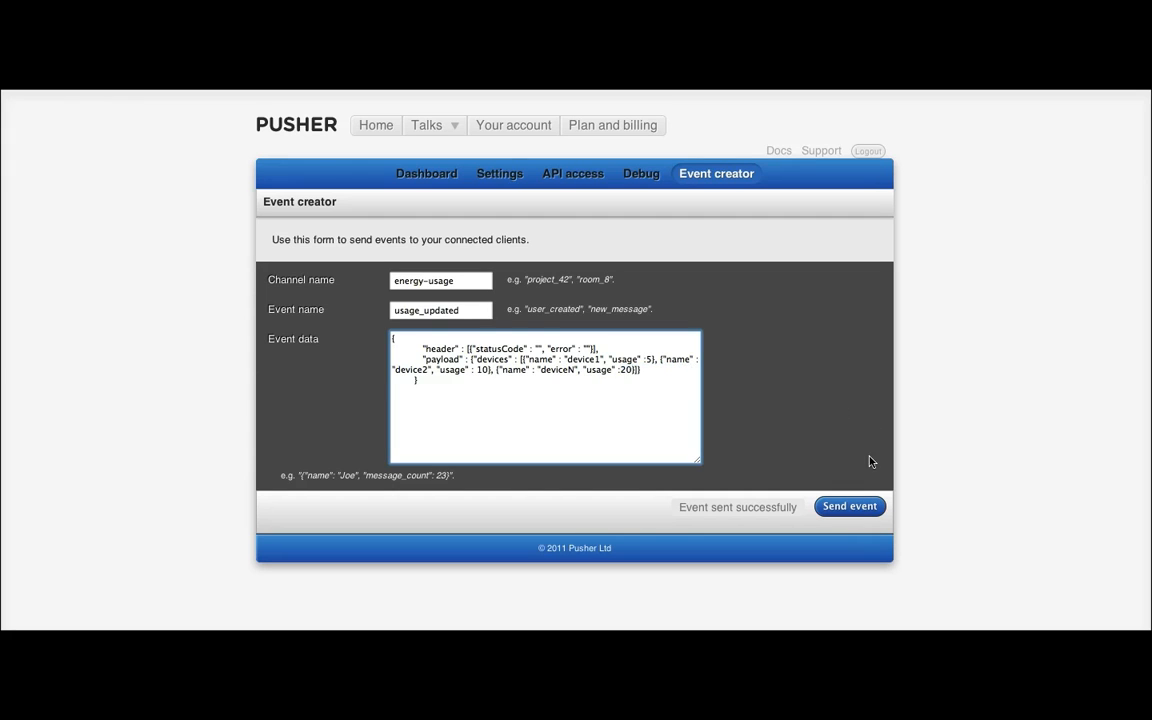
Step: Send the device usage event so the JS Bin preview shows the devices JSON
click(848, 506)
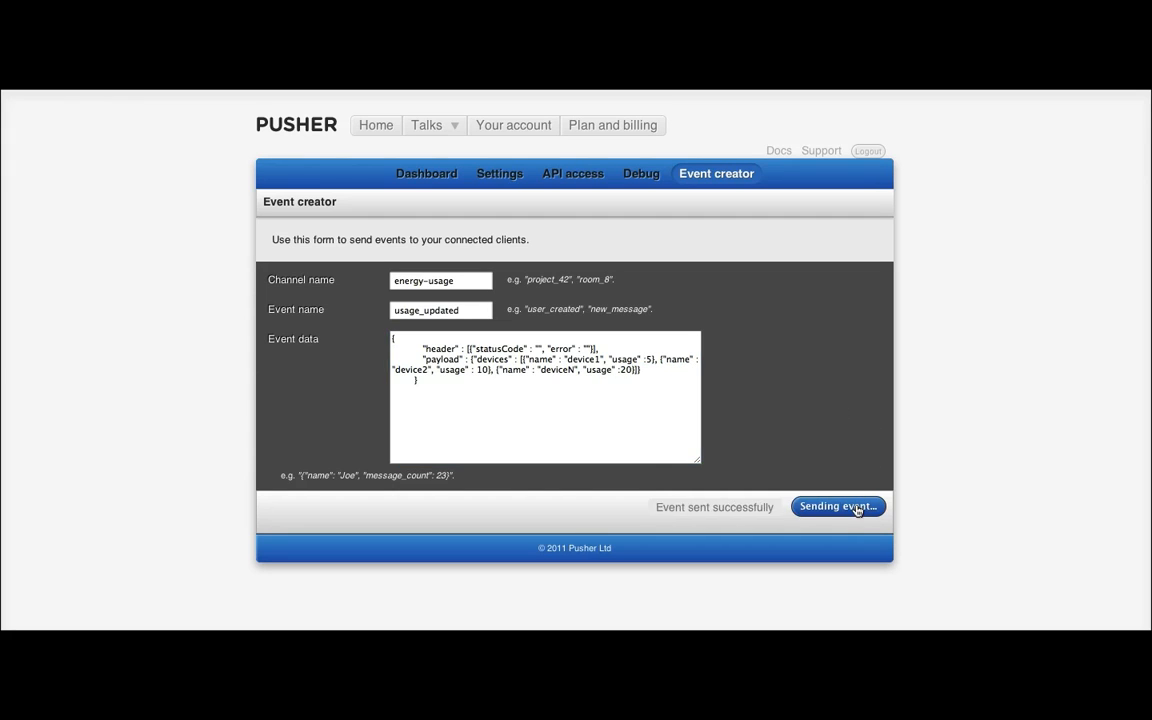
click(838, 506)
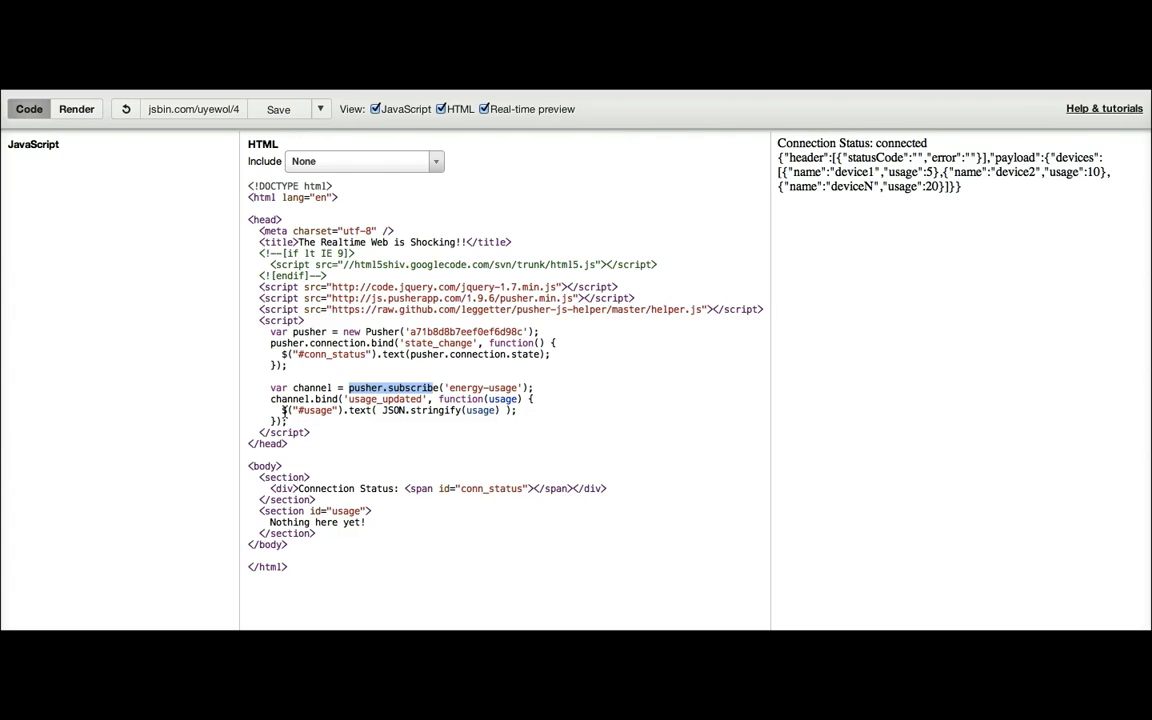
mouse_move(500, 508)
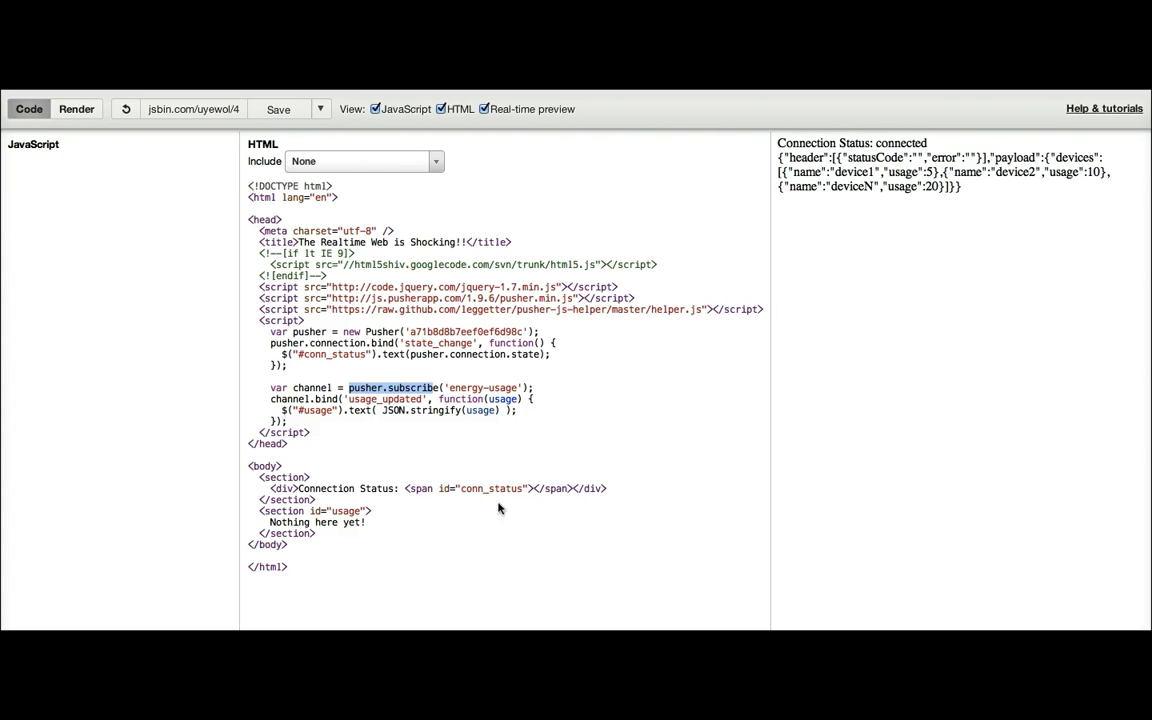